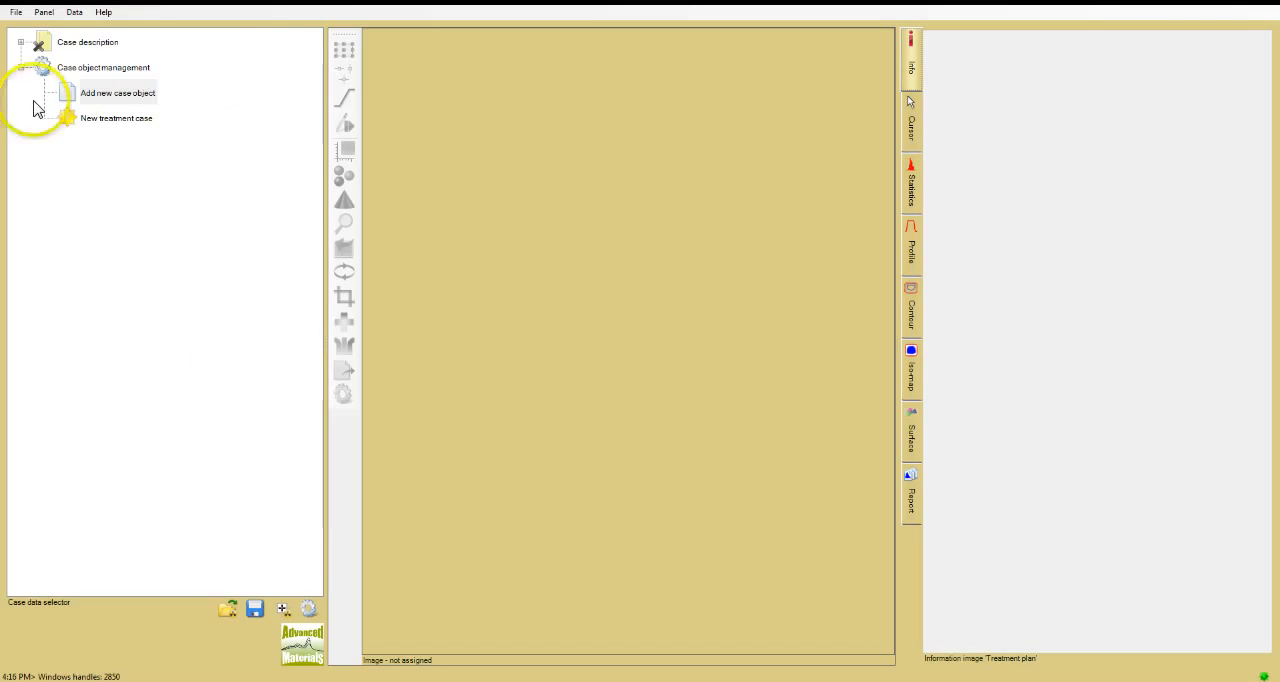
- Add an MLC Star shot physics QA object to the case and expand it in the tree
left_click(118, 92)
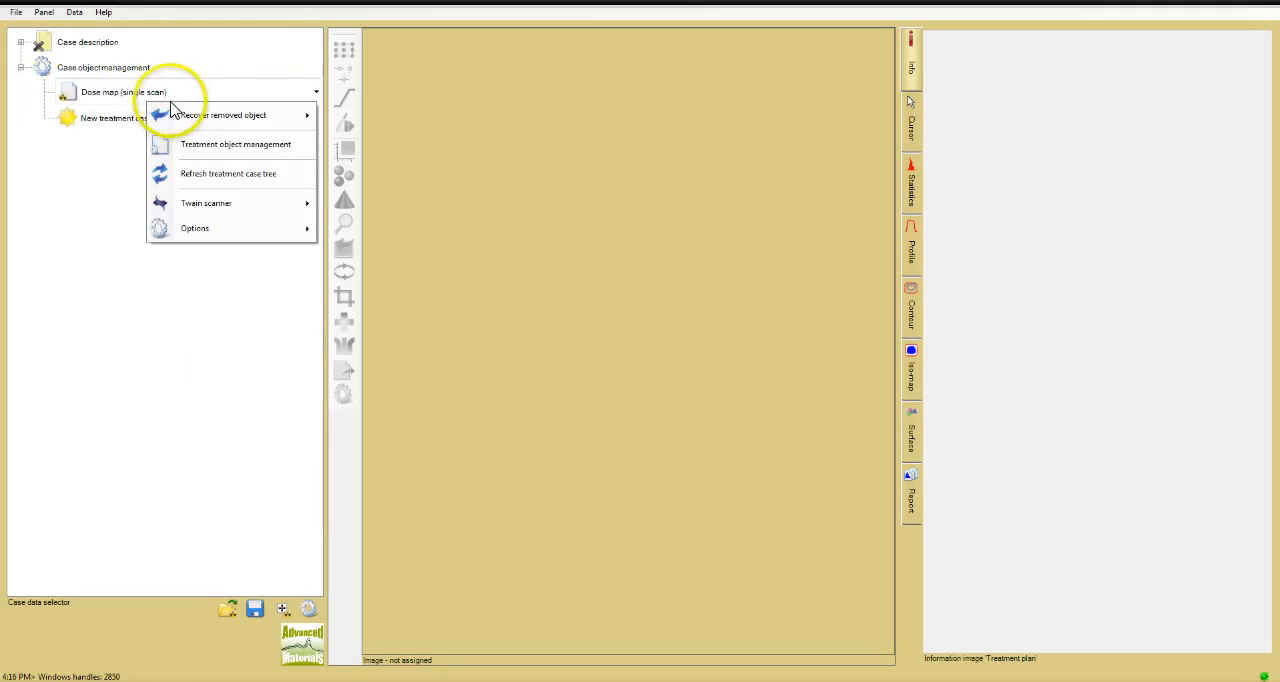
left_click(315, 91)
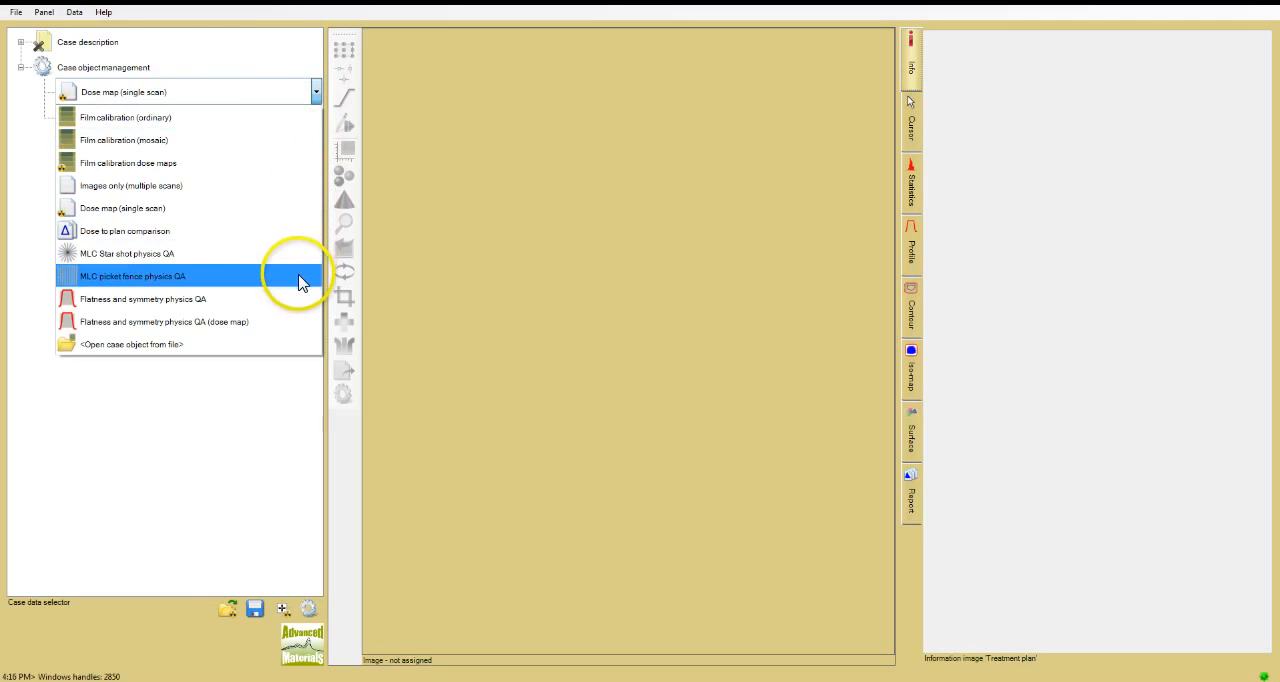
left_click(127, 253)
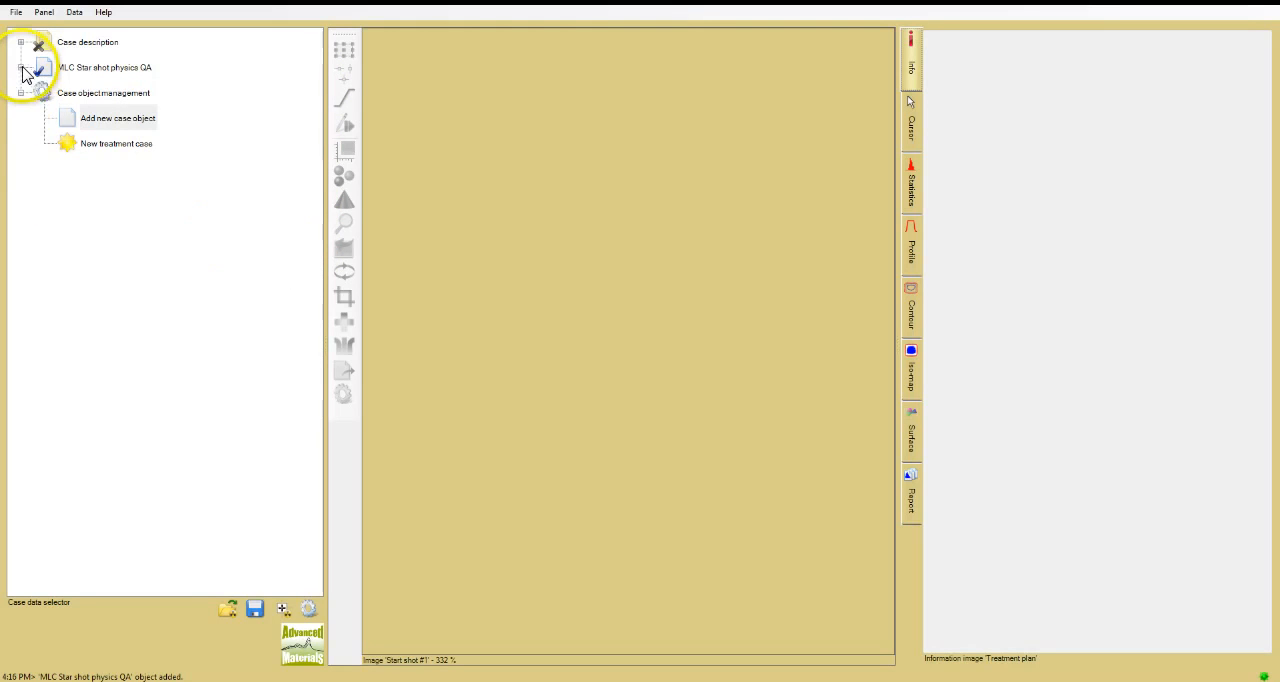
left_click(21, 67)
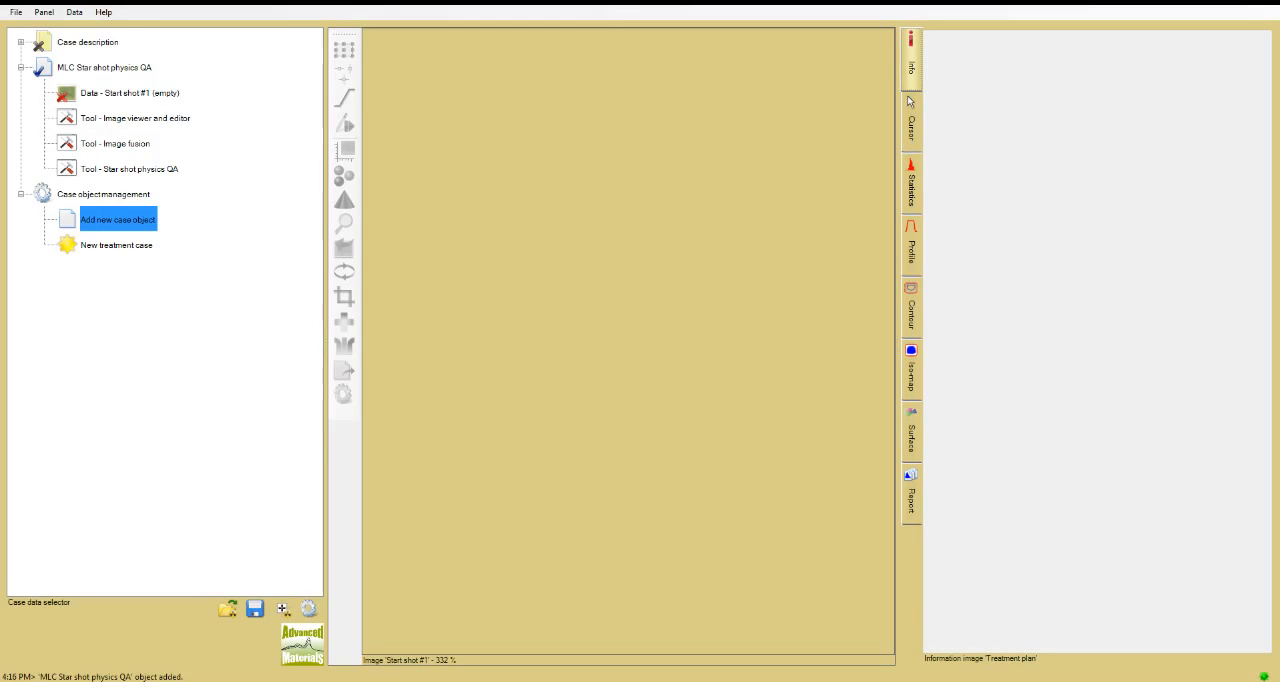
- Load the 'Start shot 1 mm' film scan into Data - Start shot #1
left_click(130, 93)
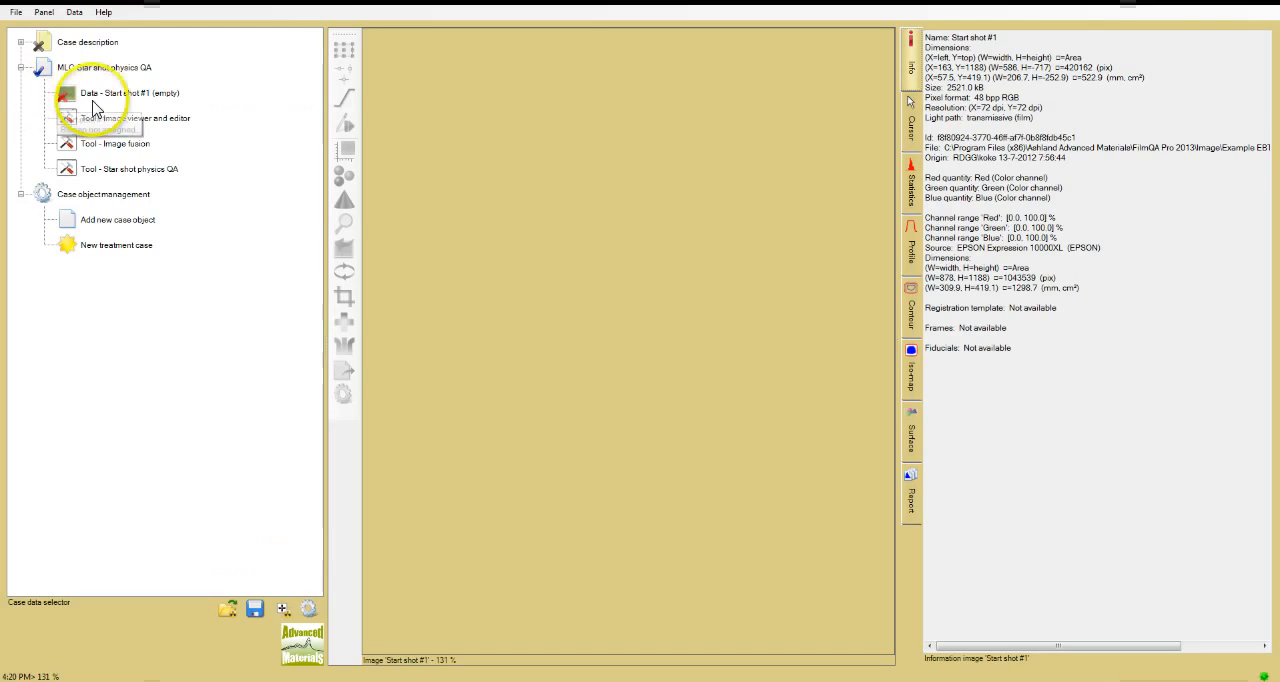
right_click(113, 93)
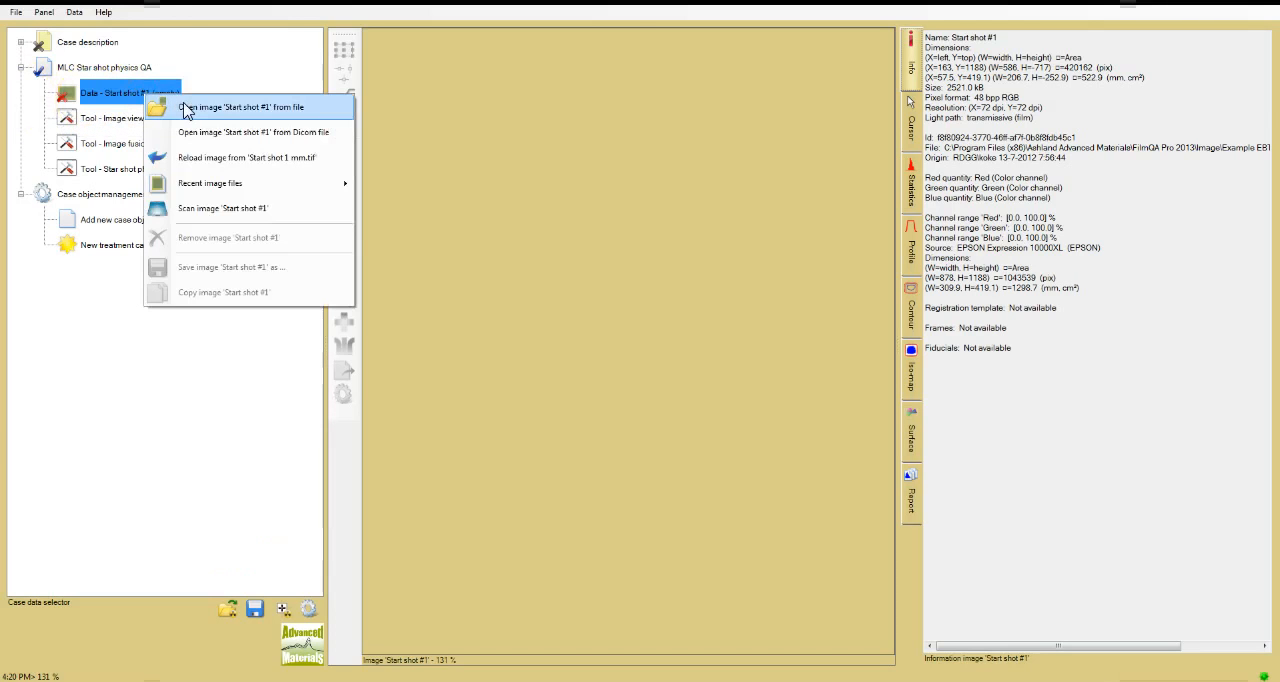
left_click(242, 107)
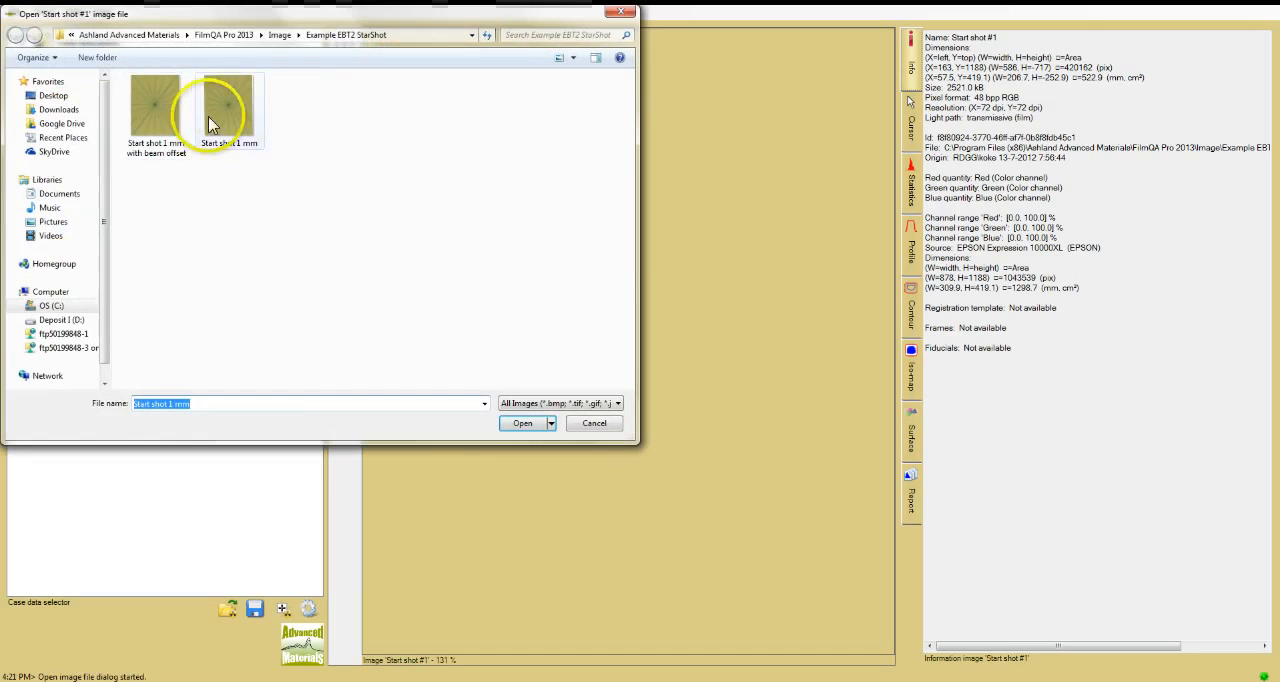
mouse_move(235, 110)
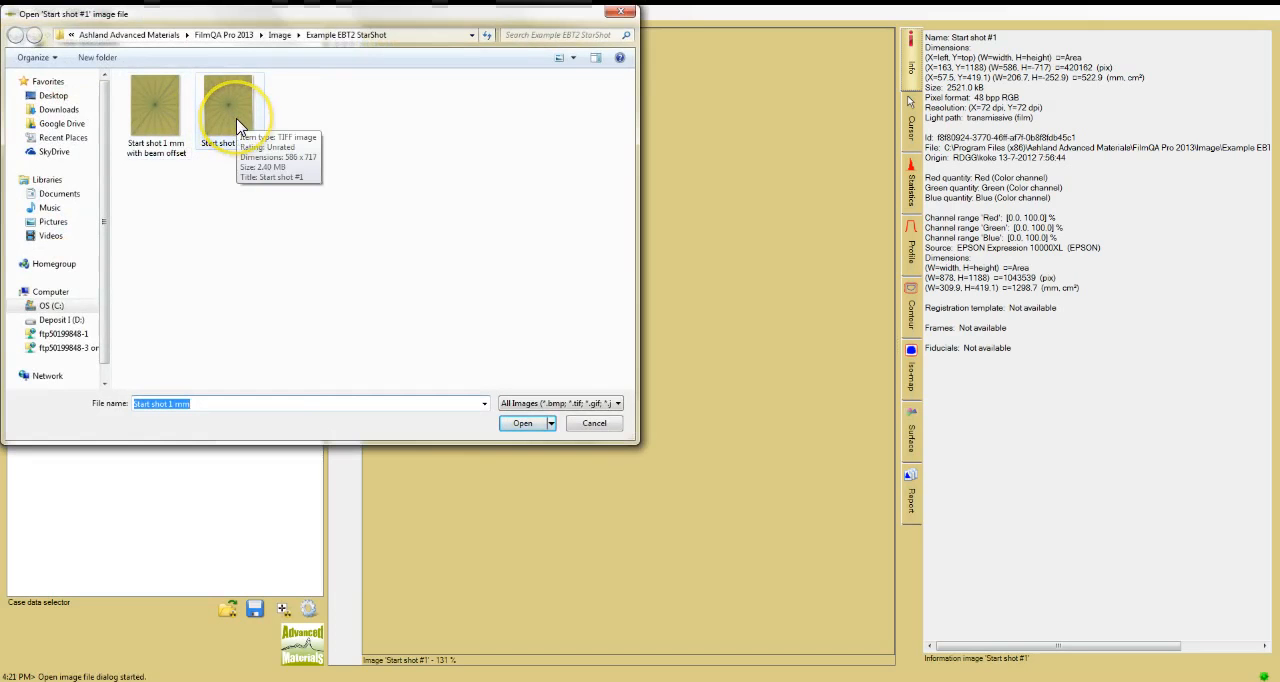
left_click(522, 422)
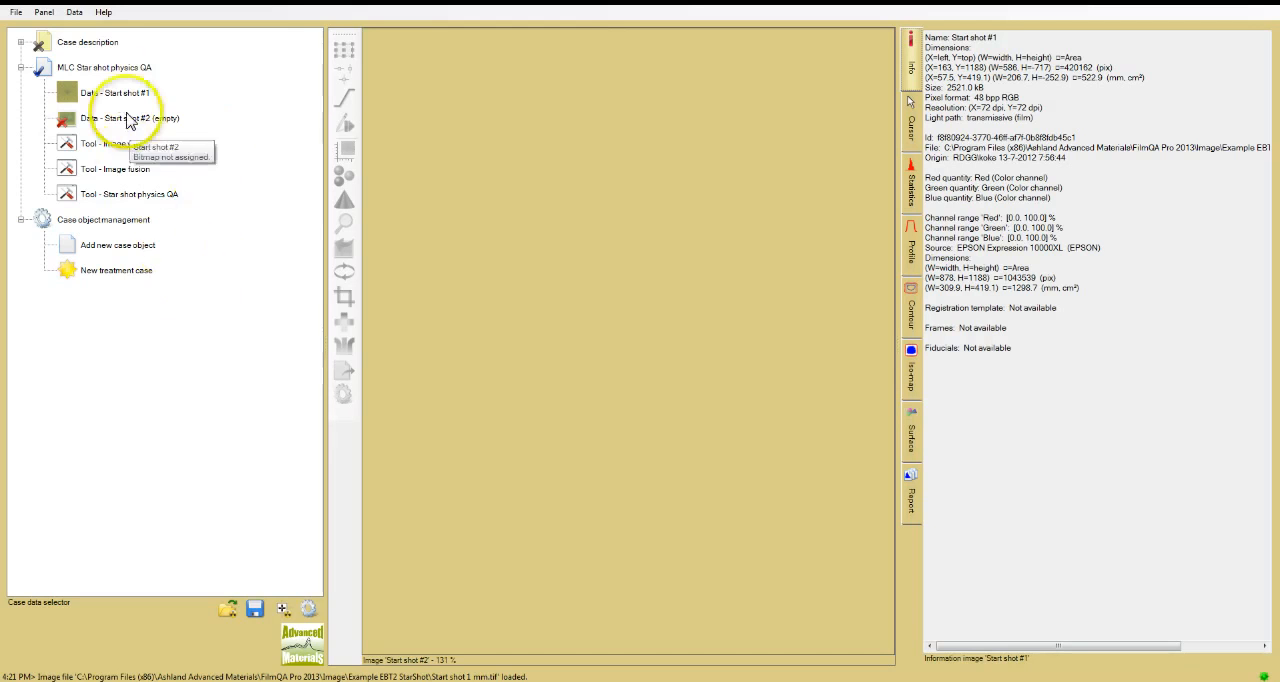
mouse_move(65, 92)
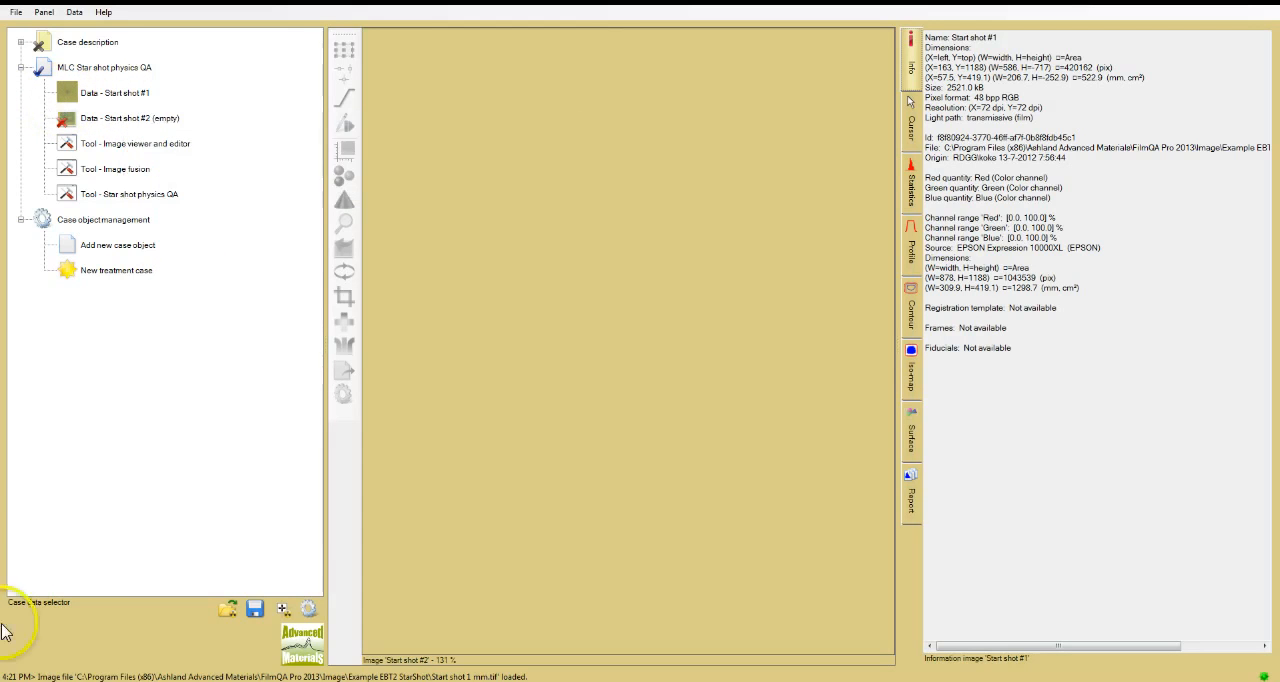
- Display the Start shot #1 film image in the viewer with its grid overlay
left_click(115, 92)
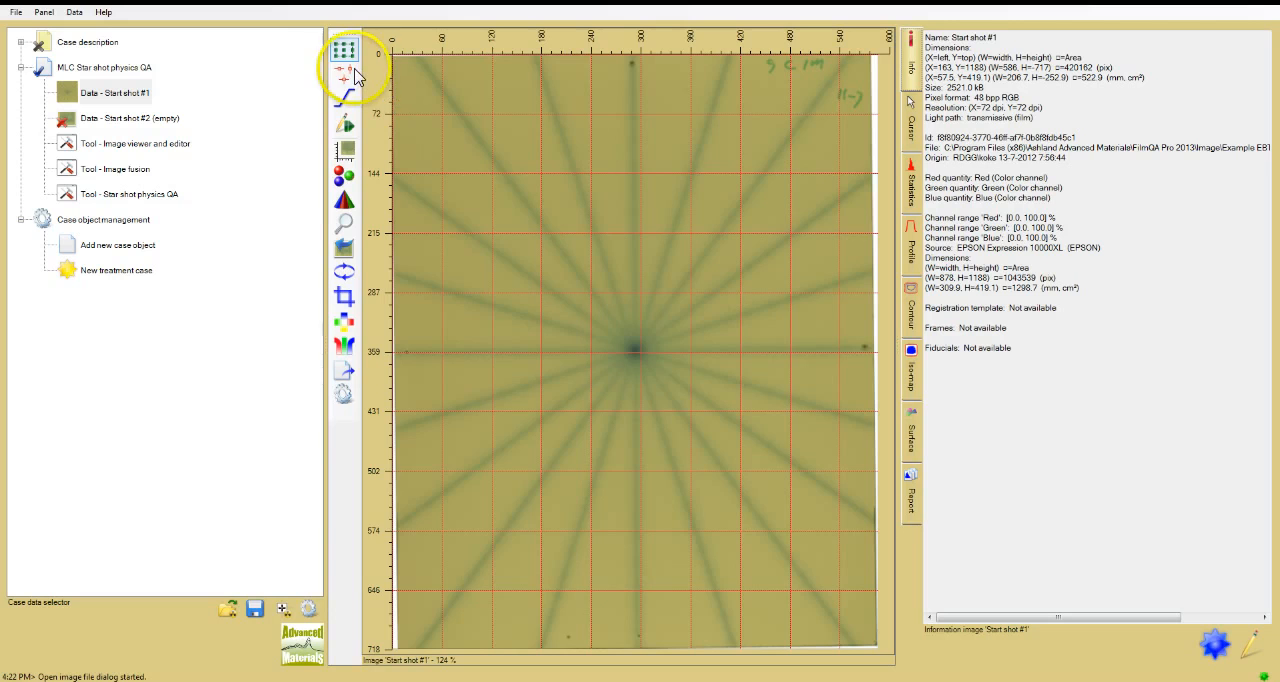
mouse_move(345, 71)
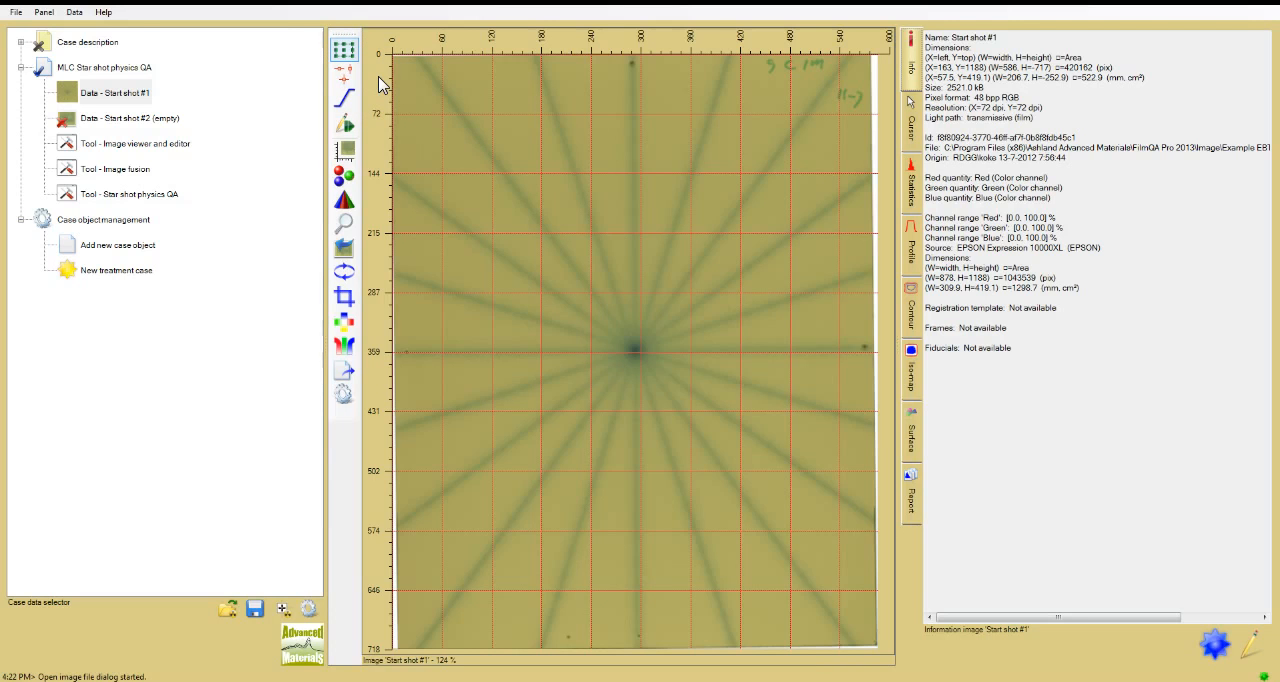
left_click(518, 72)
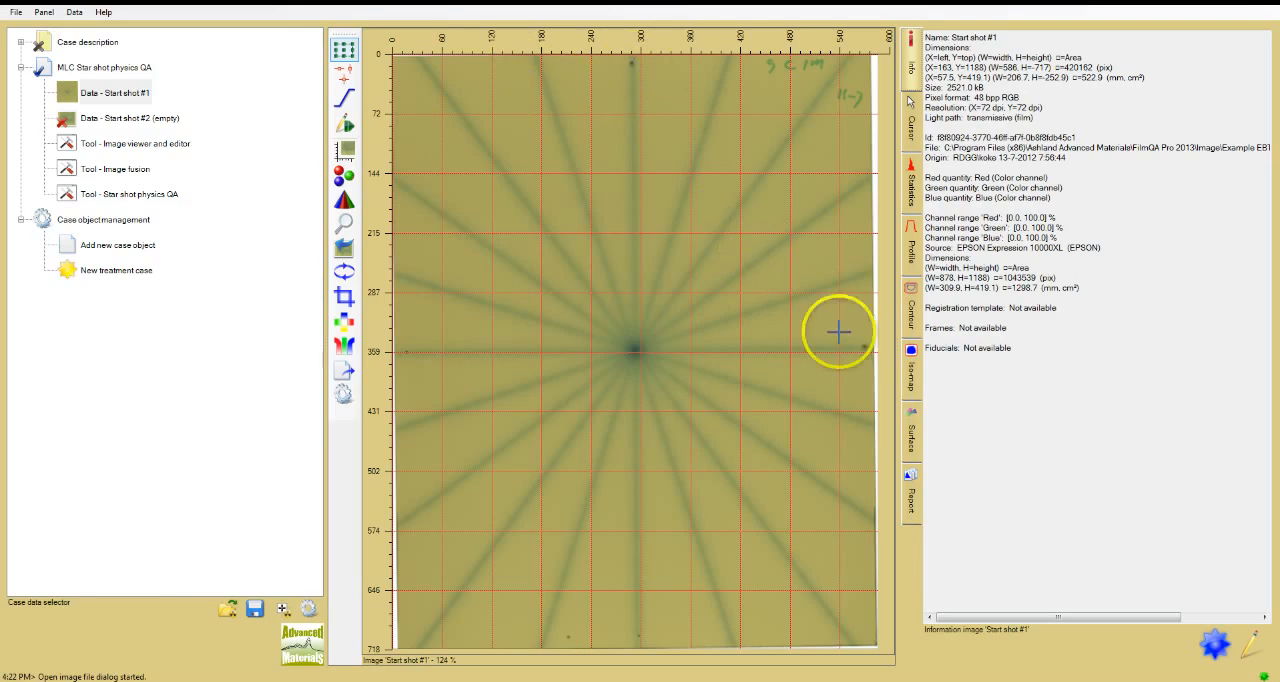
mouse_move(420, 353)
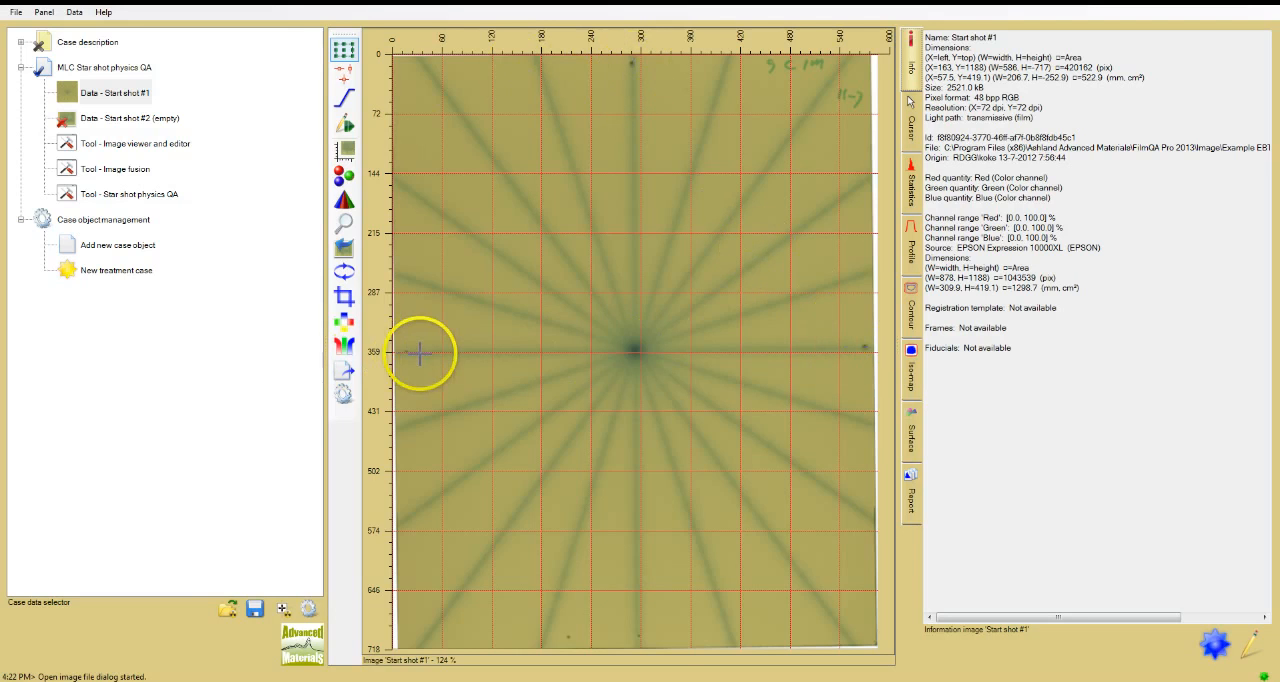
mouse_move(642, 635)
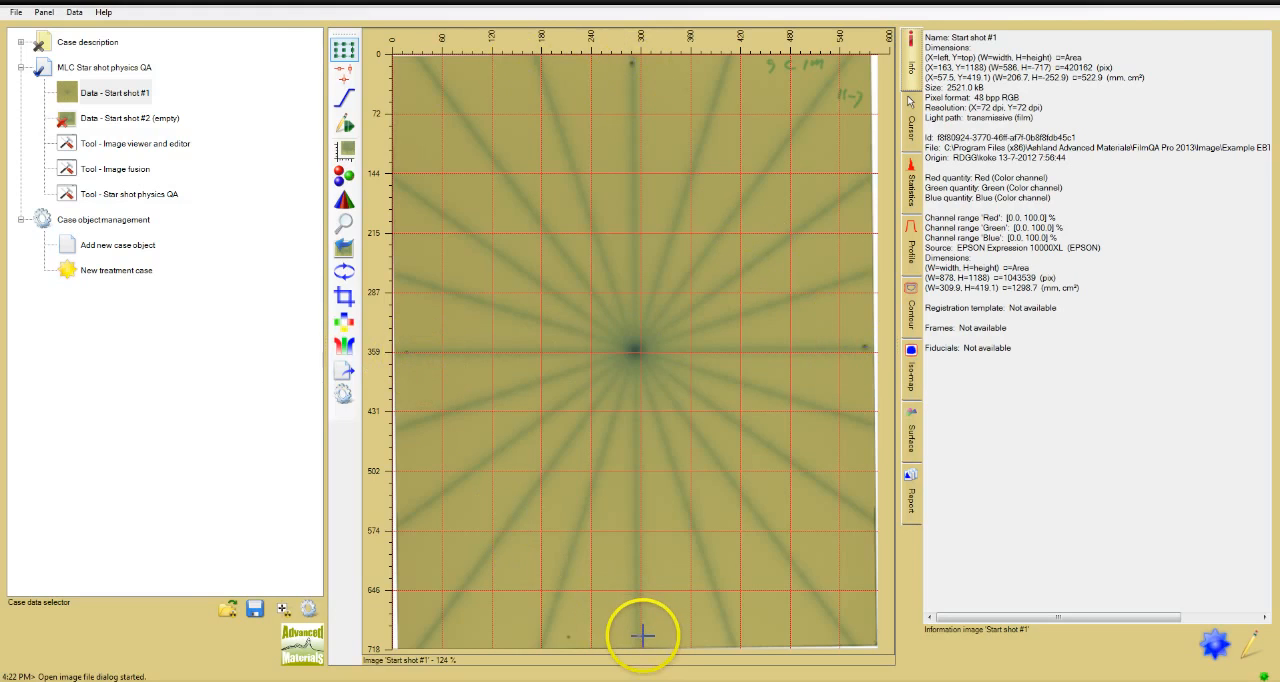
mouse_move(390, 175)
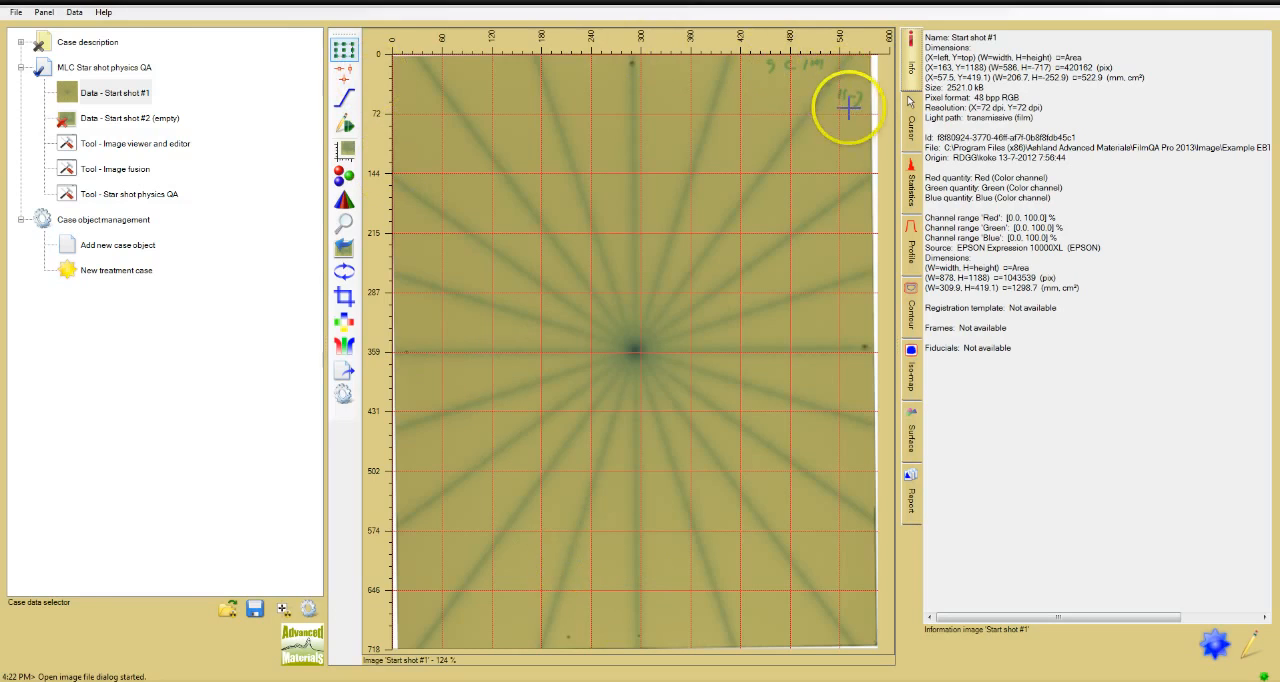
mouse_move(347, 71)
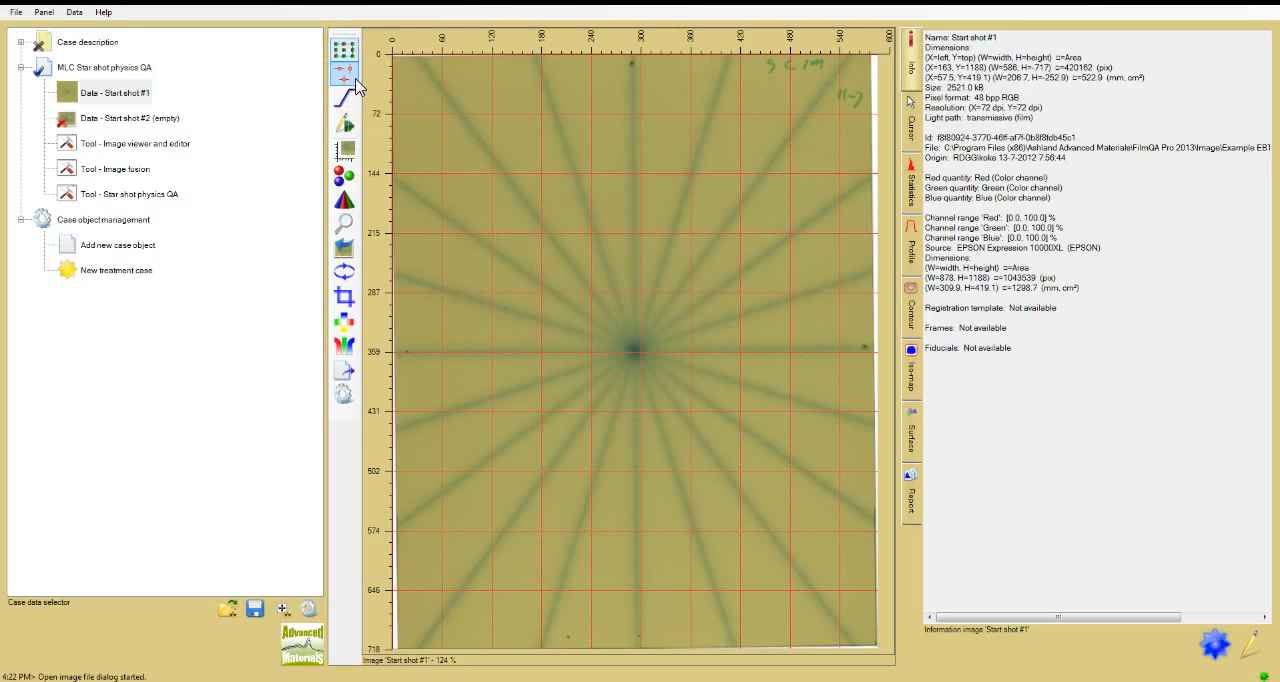
- Switch to the fiducial tool and set the type for new fiducial points
left_click(343, 72)
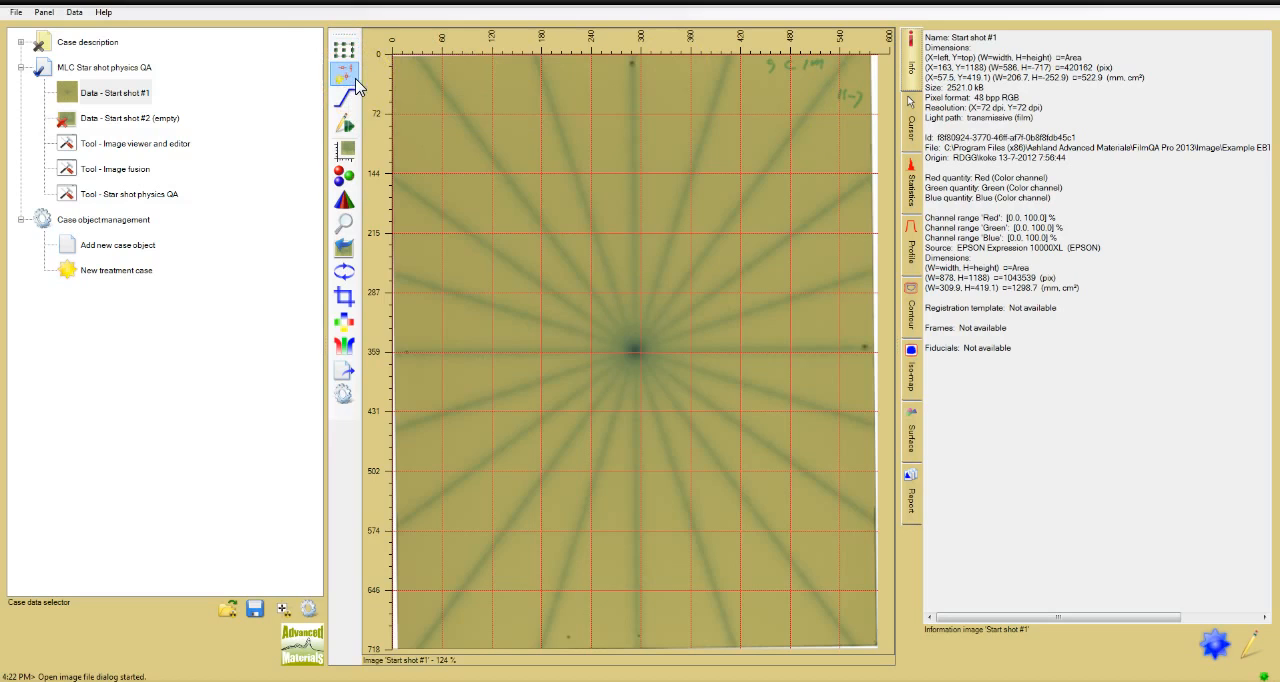
left_click(344, 73)
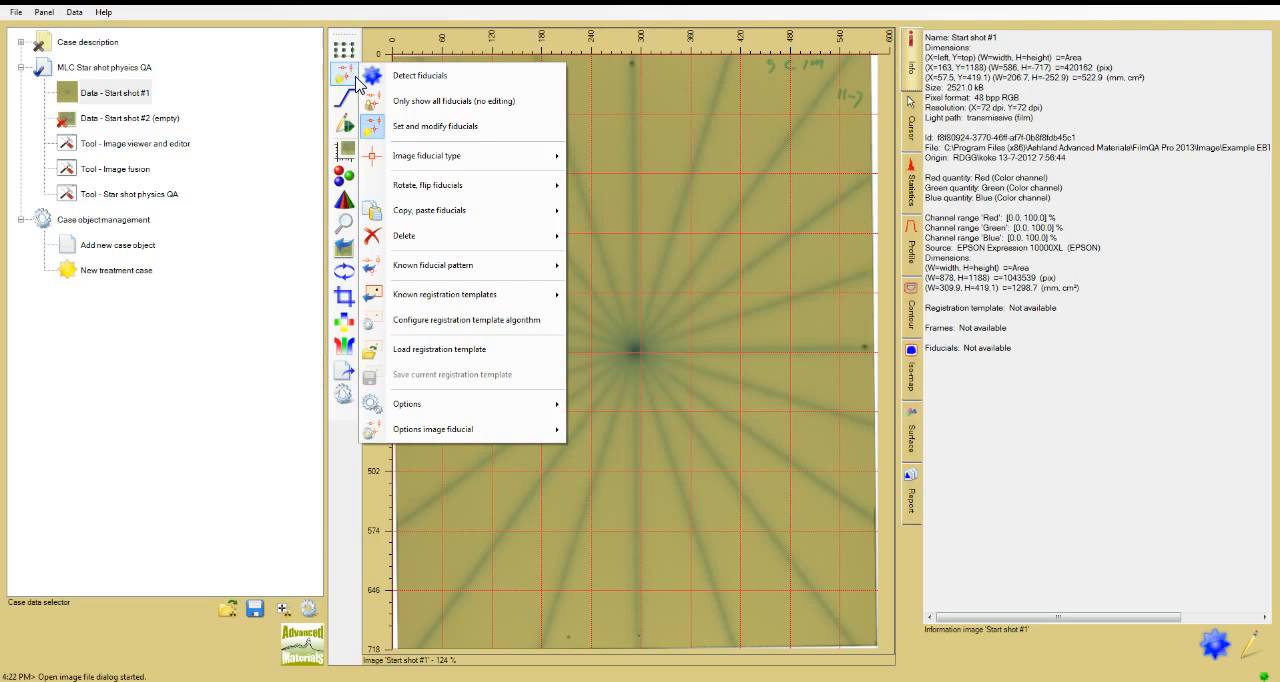
mouse_move(435, 126)
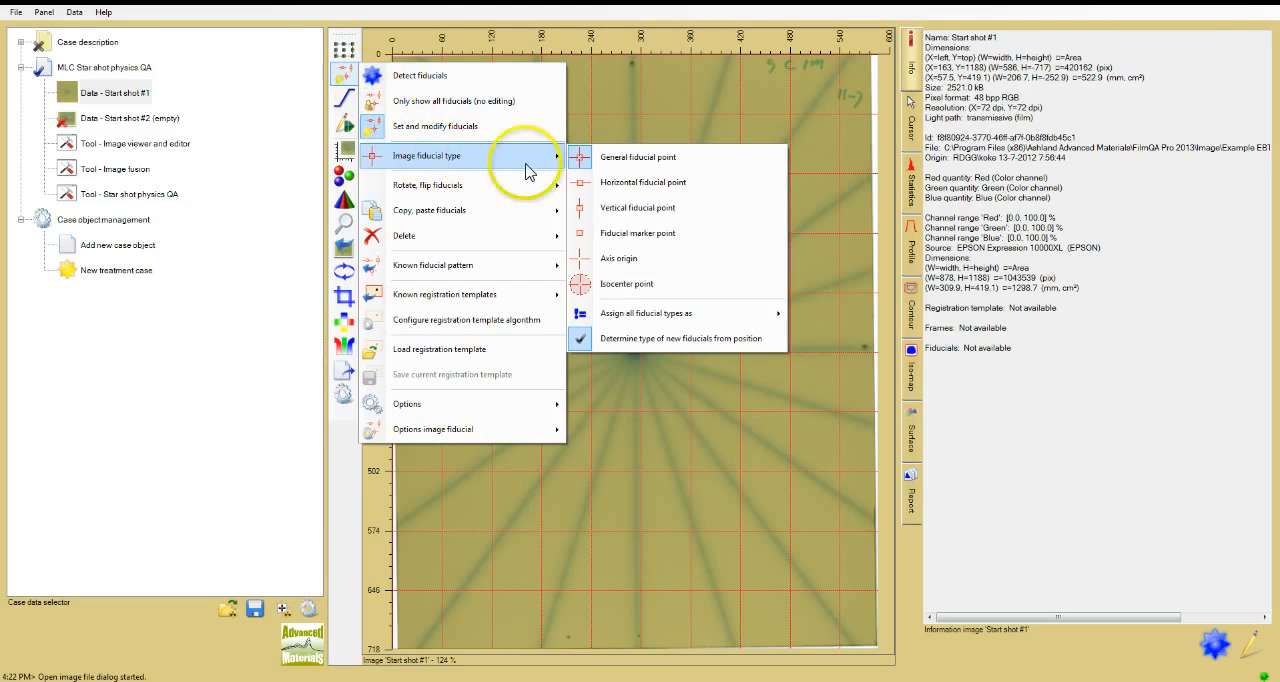
left_click(637, 157)
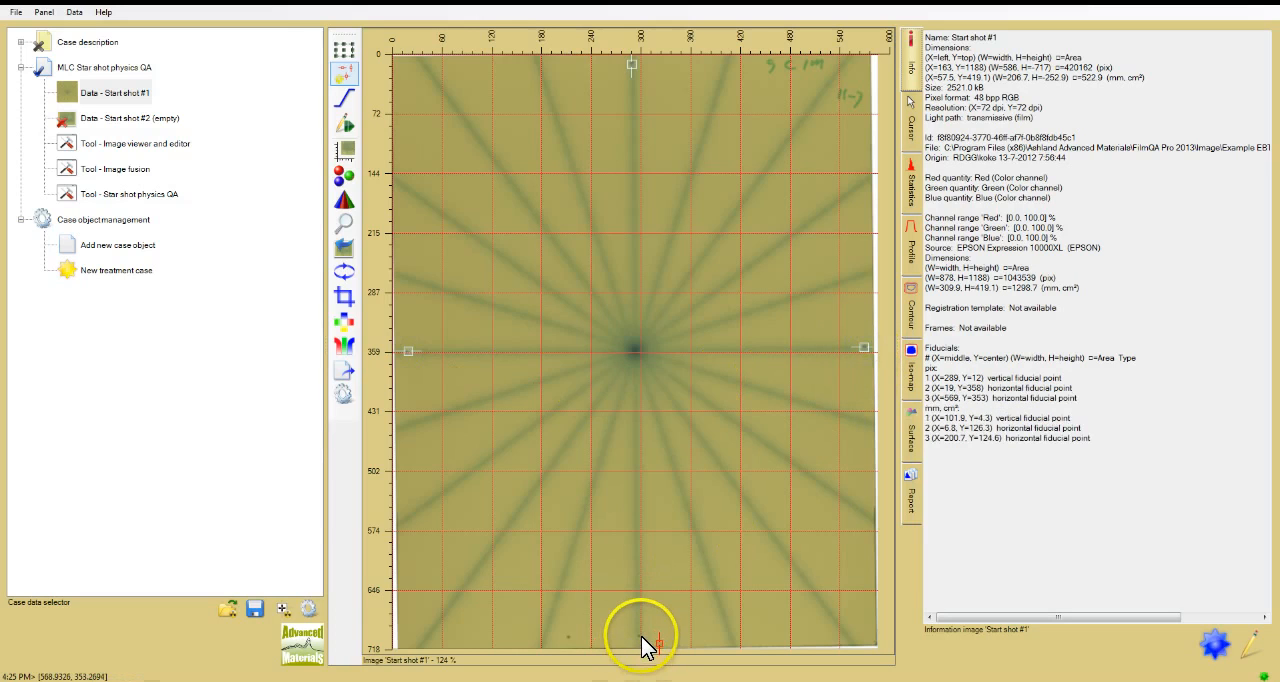
- Add the final fiducial at the film's bottom edge mark
left_click(637, 636)
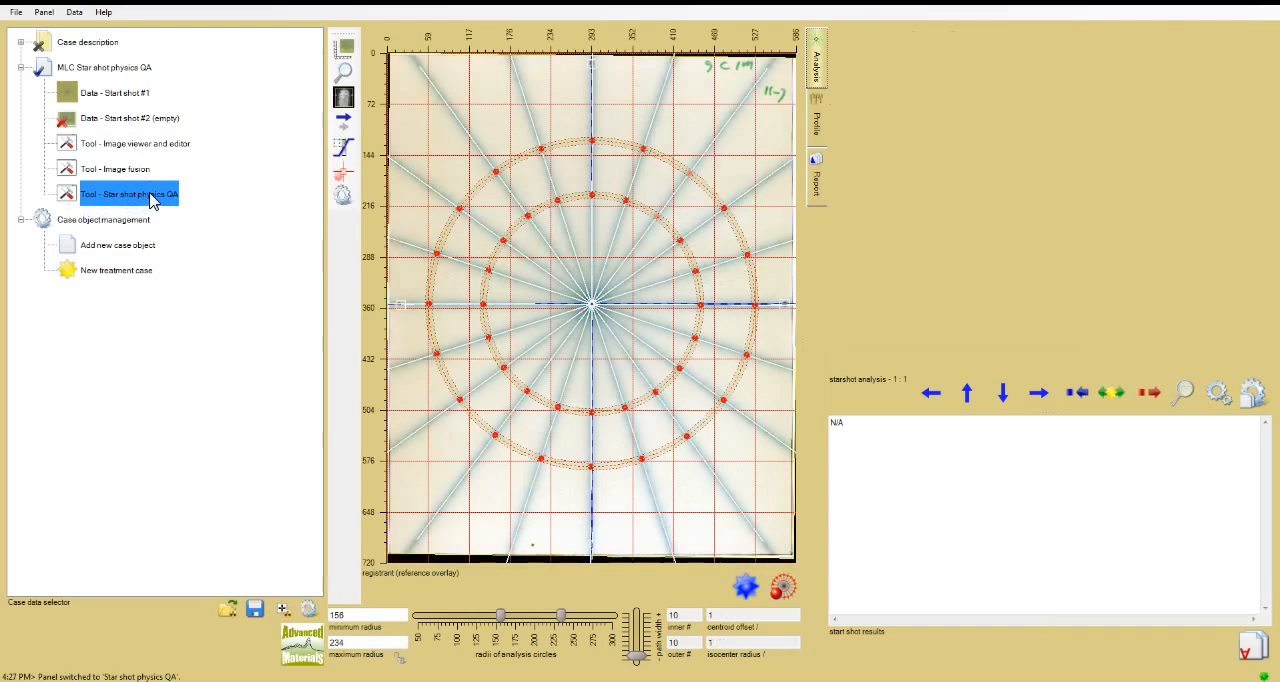
left_click(1218, 392)
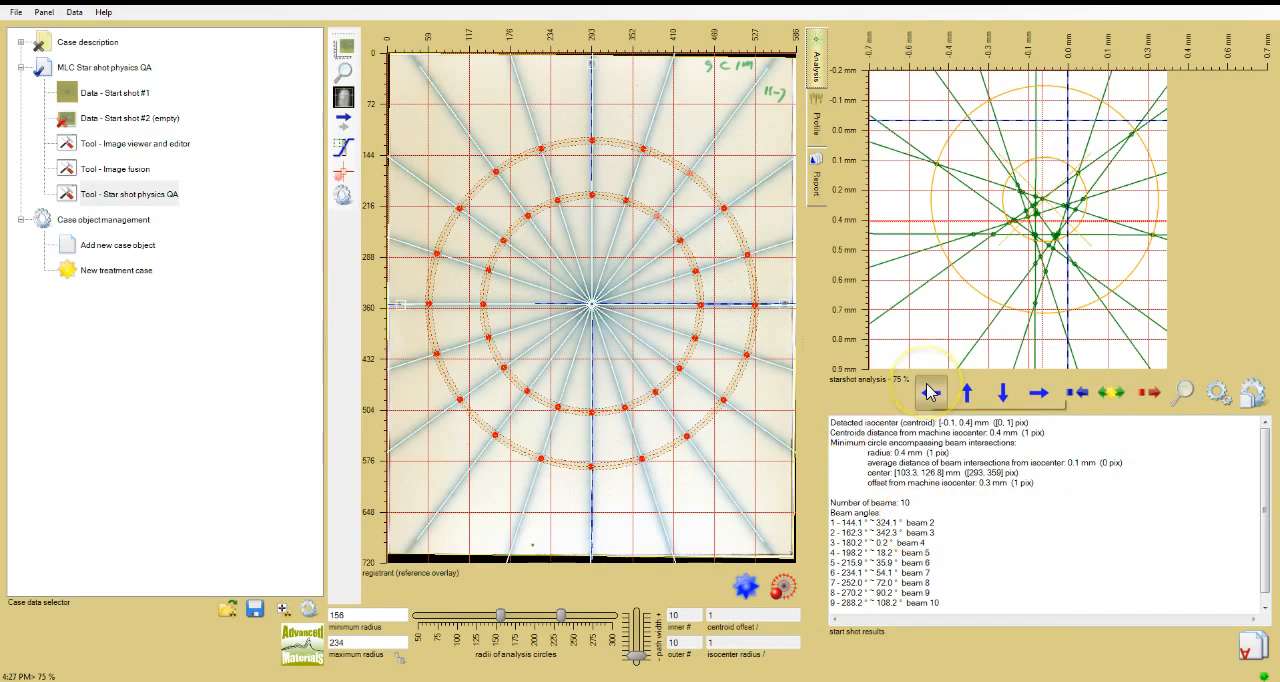
mouse_move(930, 392)
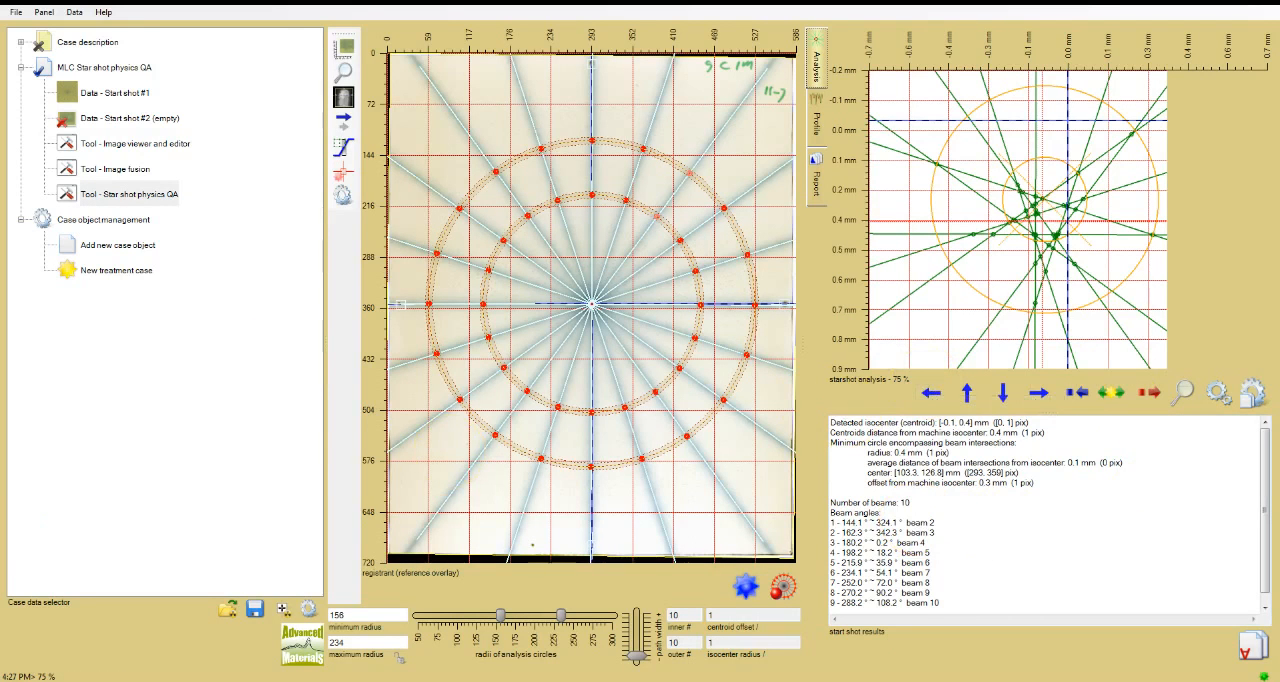
left_click(130, 193)
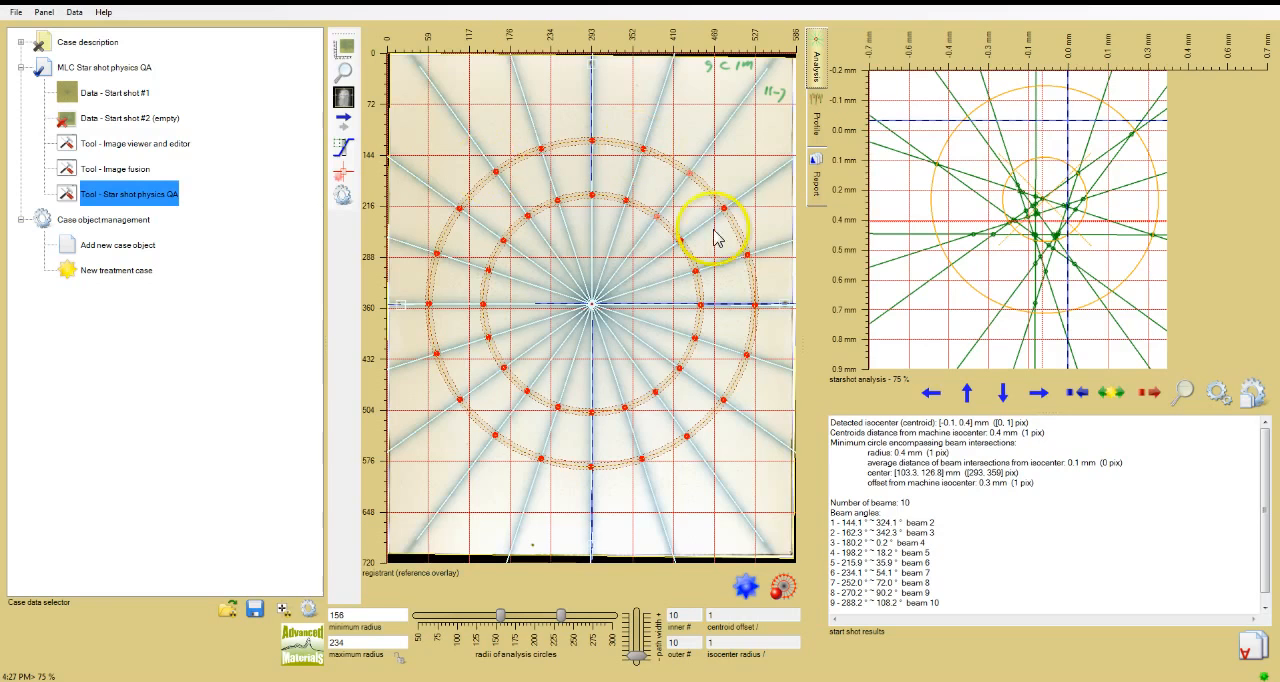
mouse_move(500, 250)
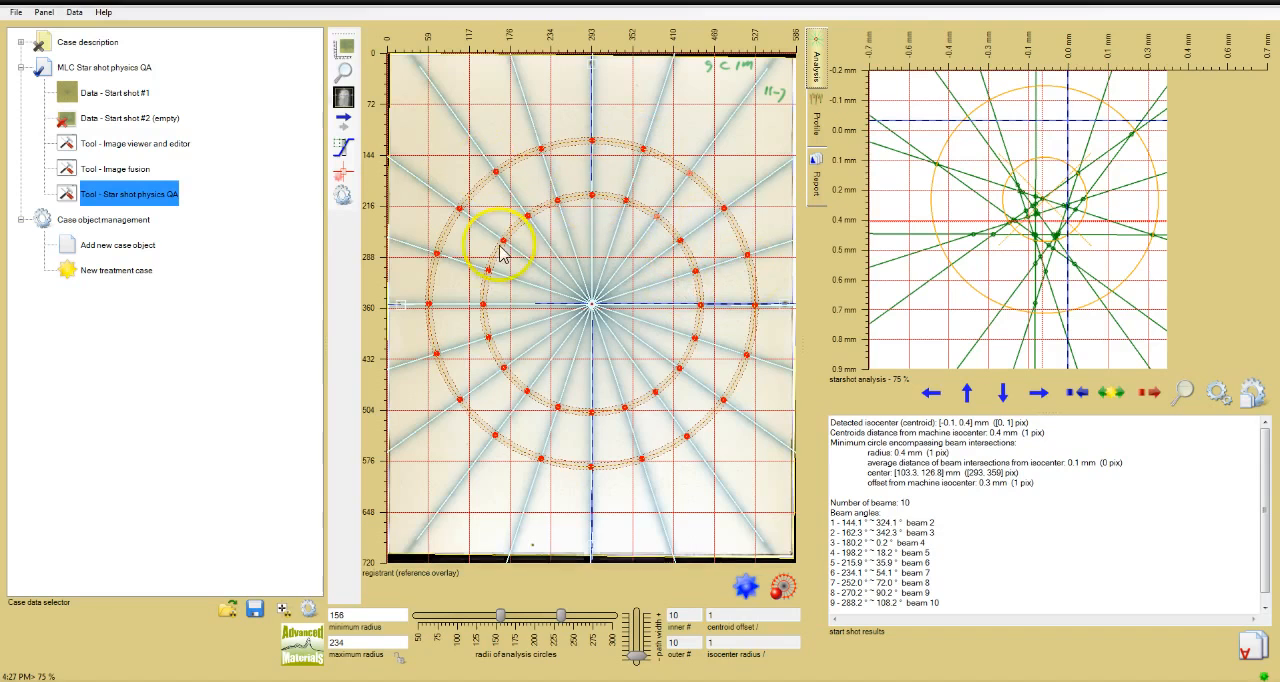
mouse_move(420, 308)
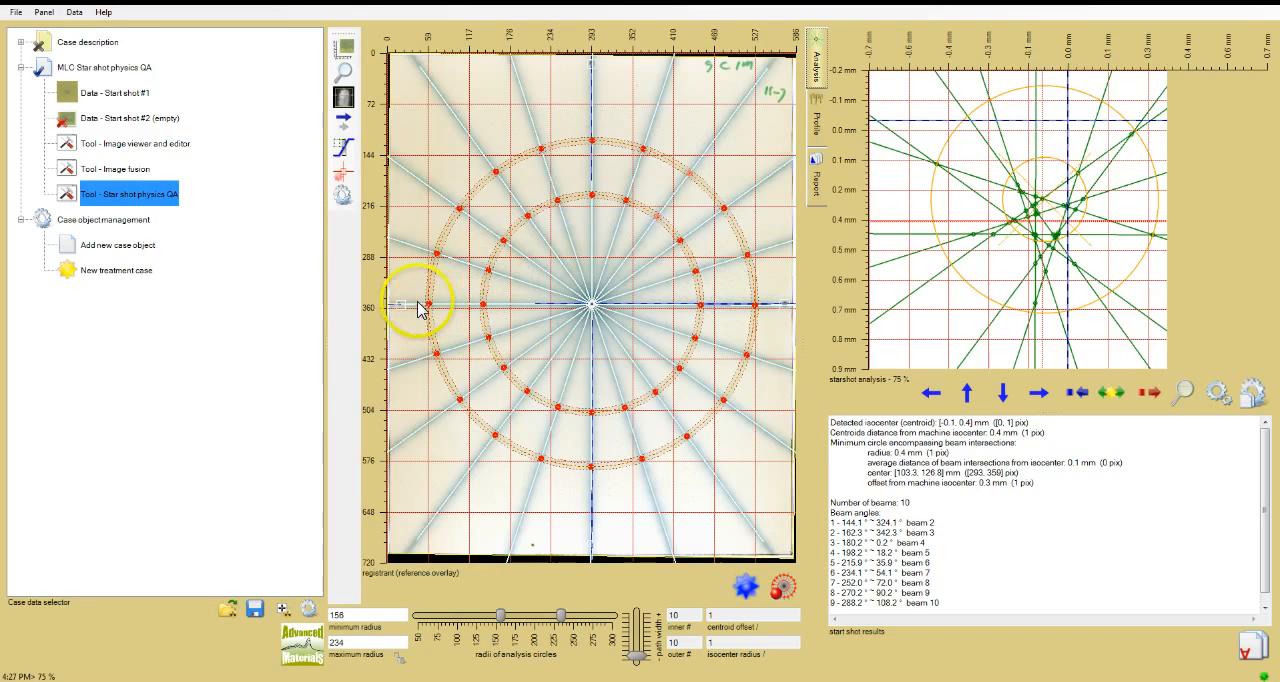
mouse_move(790, 307)
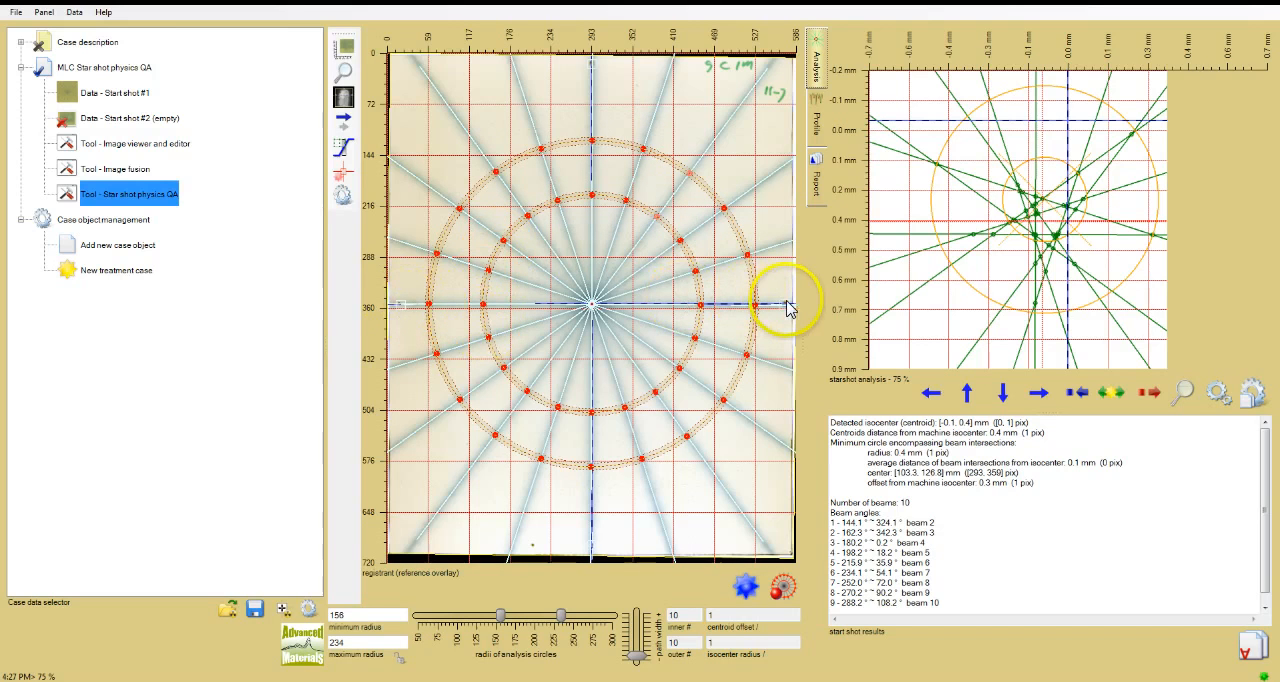
mouse_move(785, 355)
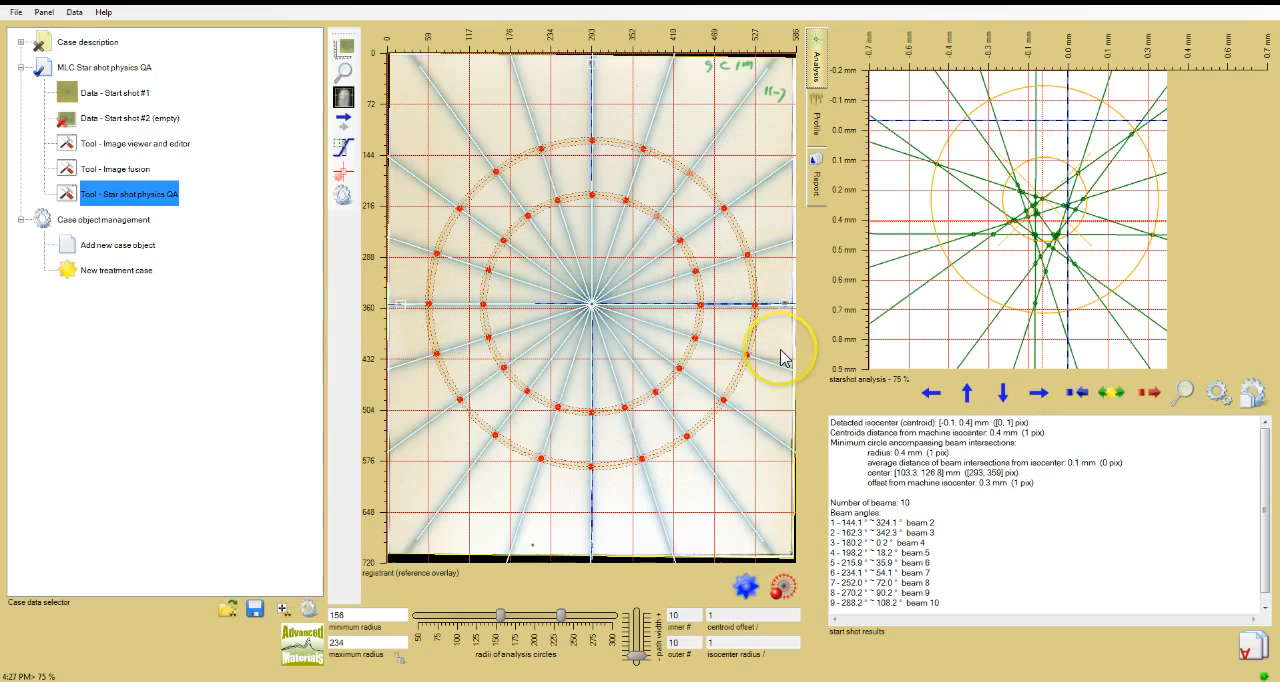
mouse_move(783, 358)
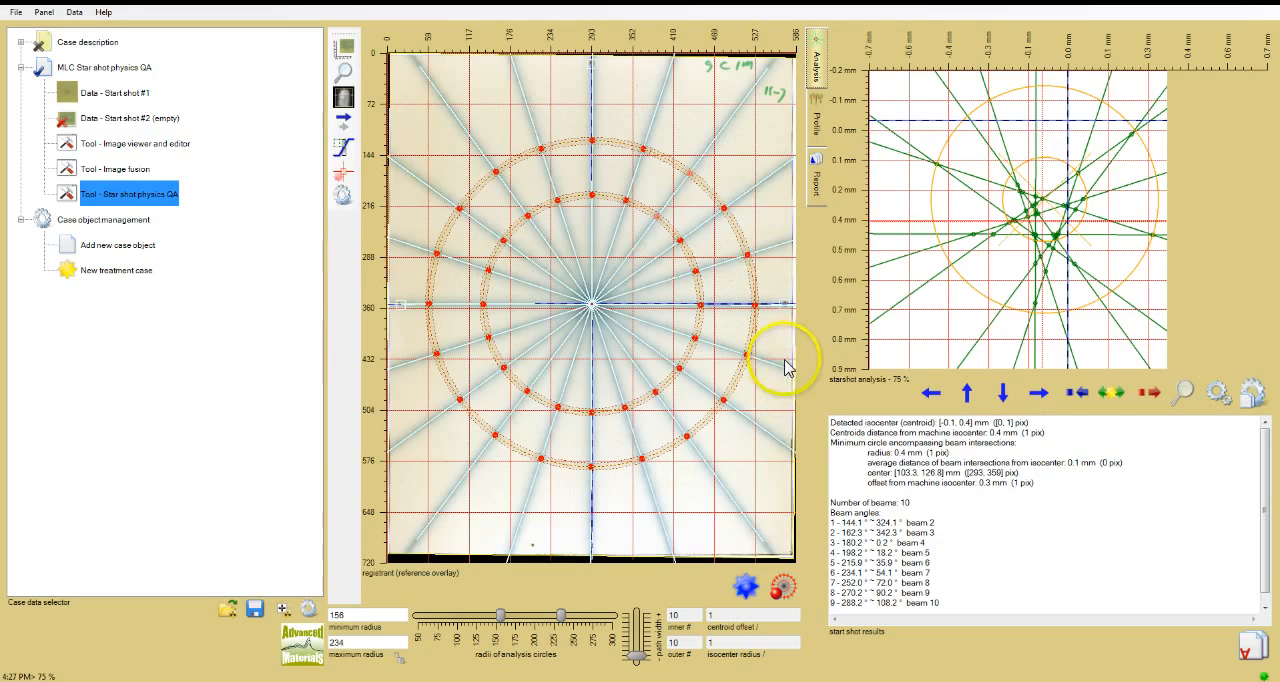
mouse_move(418, 308)
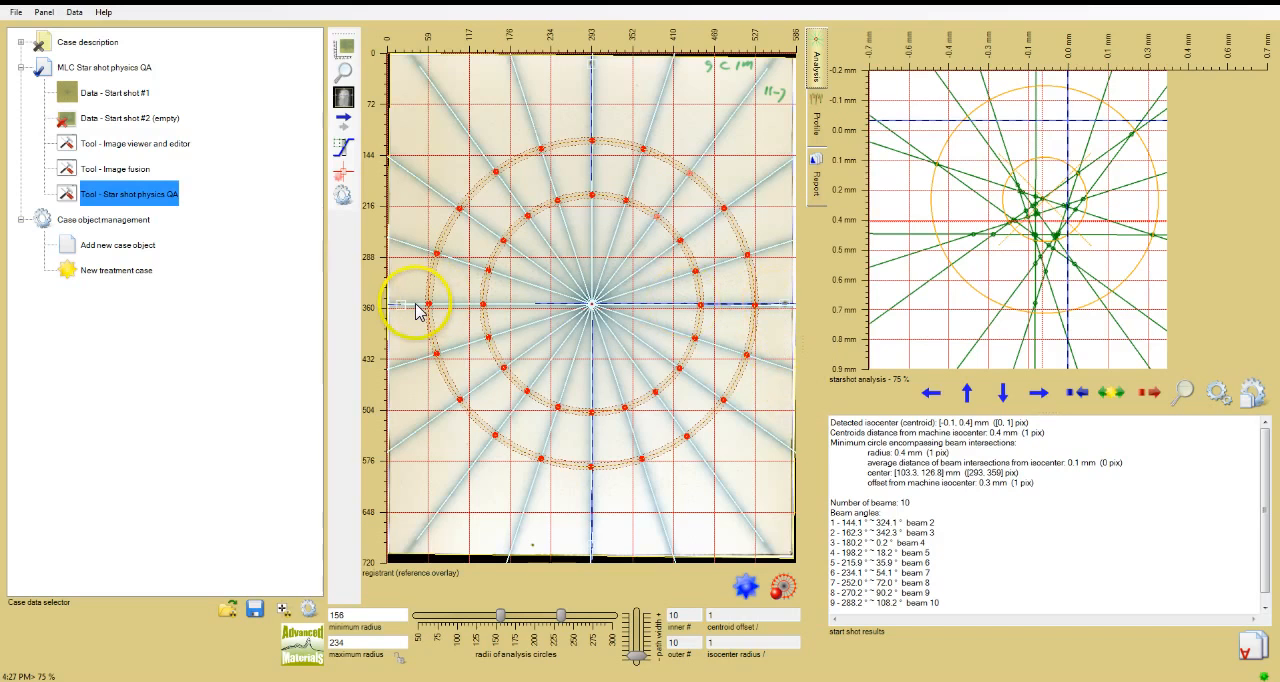
mouse_move(495, 278)
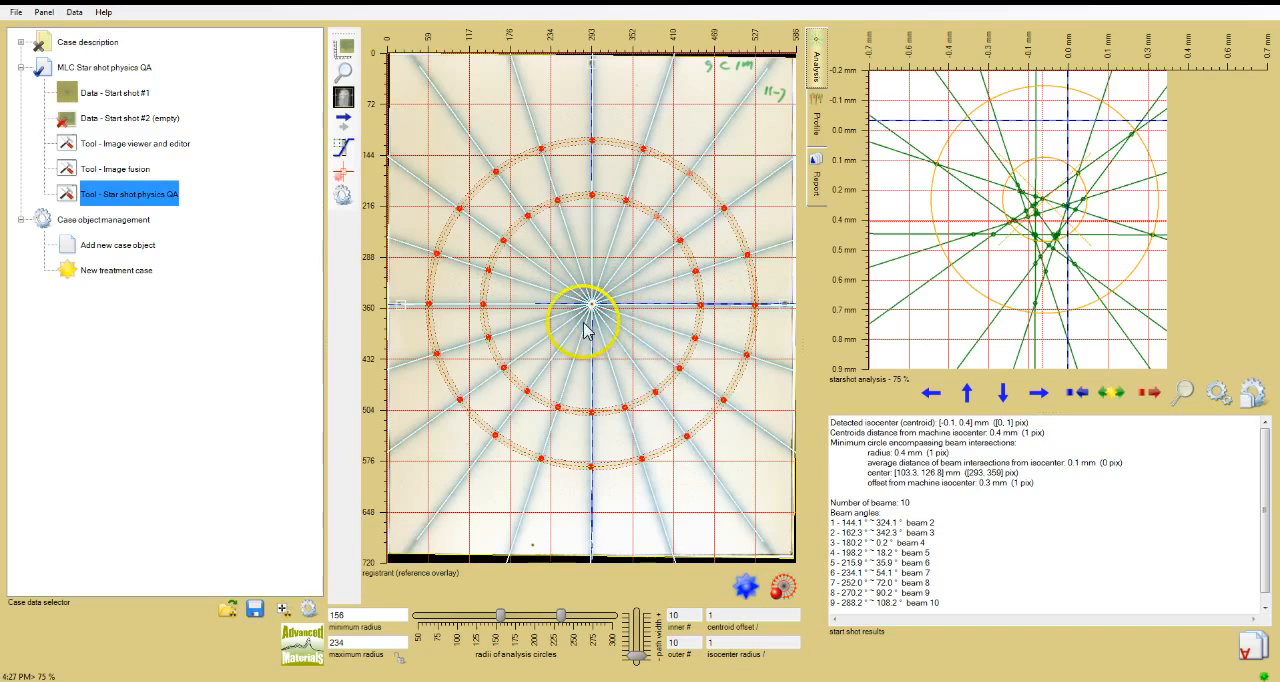
left_click_drag(585, 325, 600, 285)
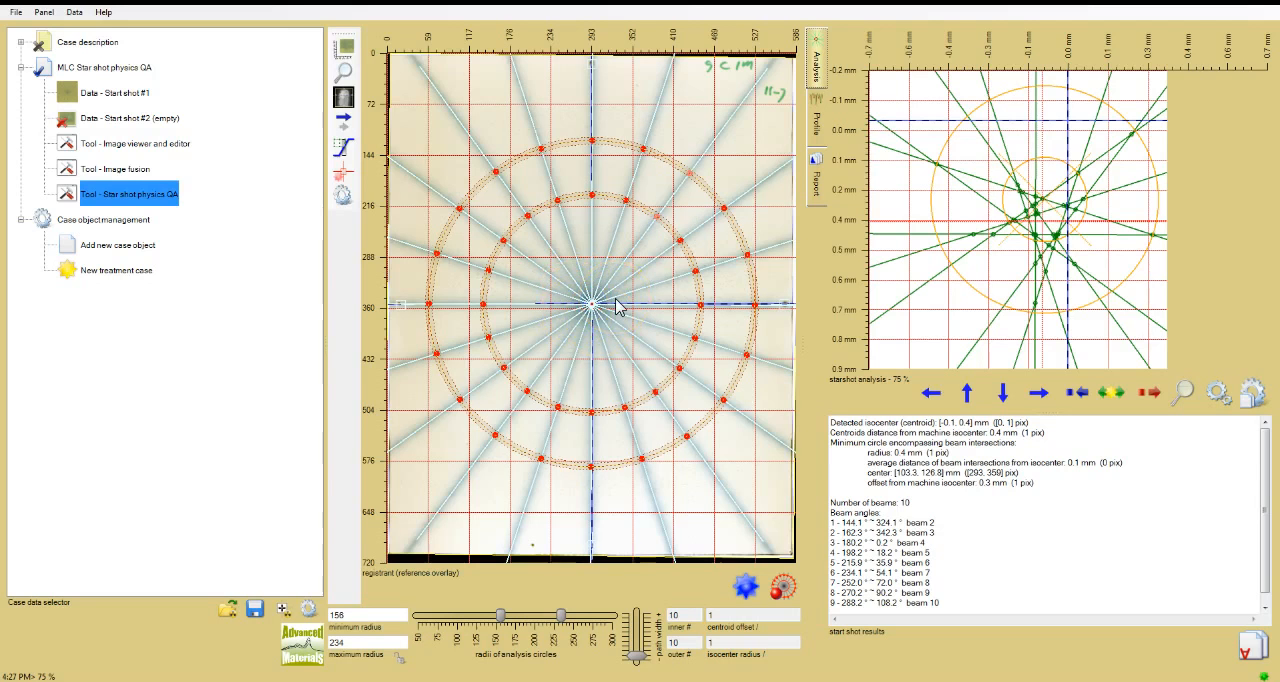
mouse_move(614, 307)
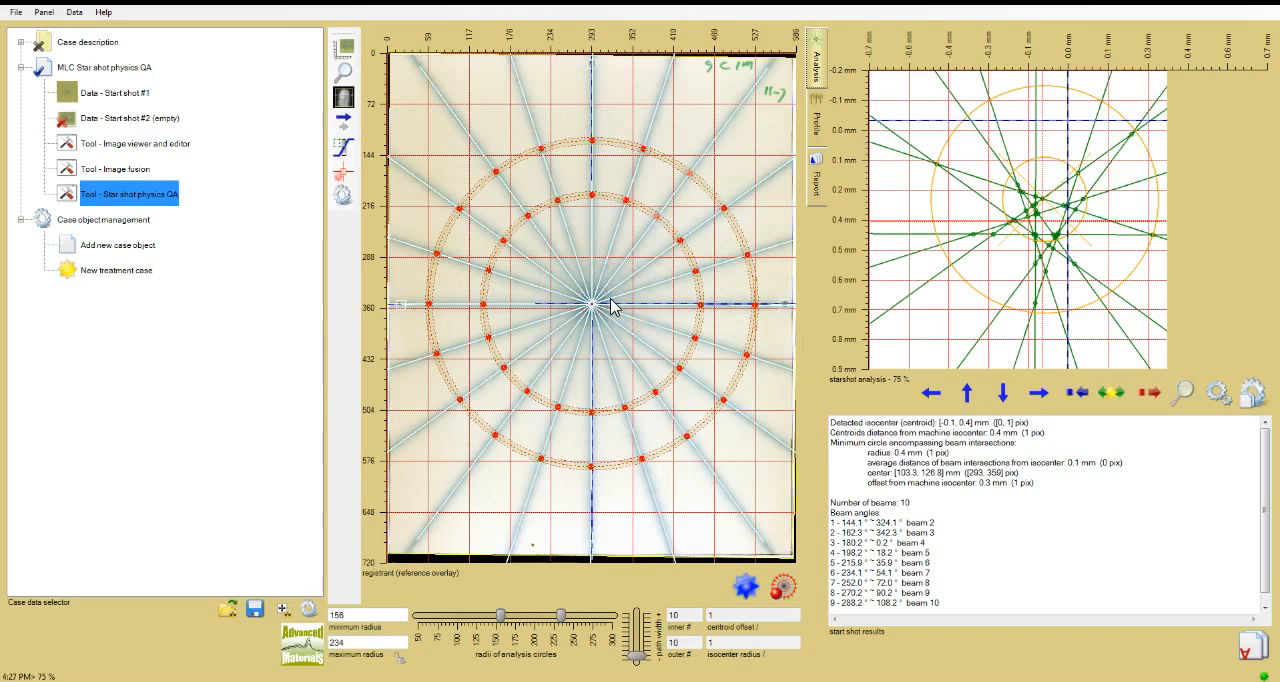
- Change the star shot image axis type from pixels to millimetres
right_click(614, 303)
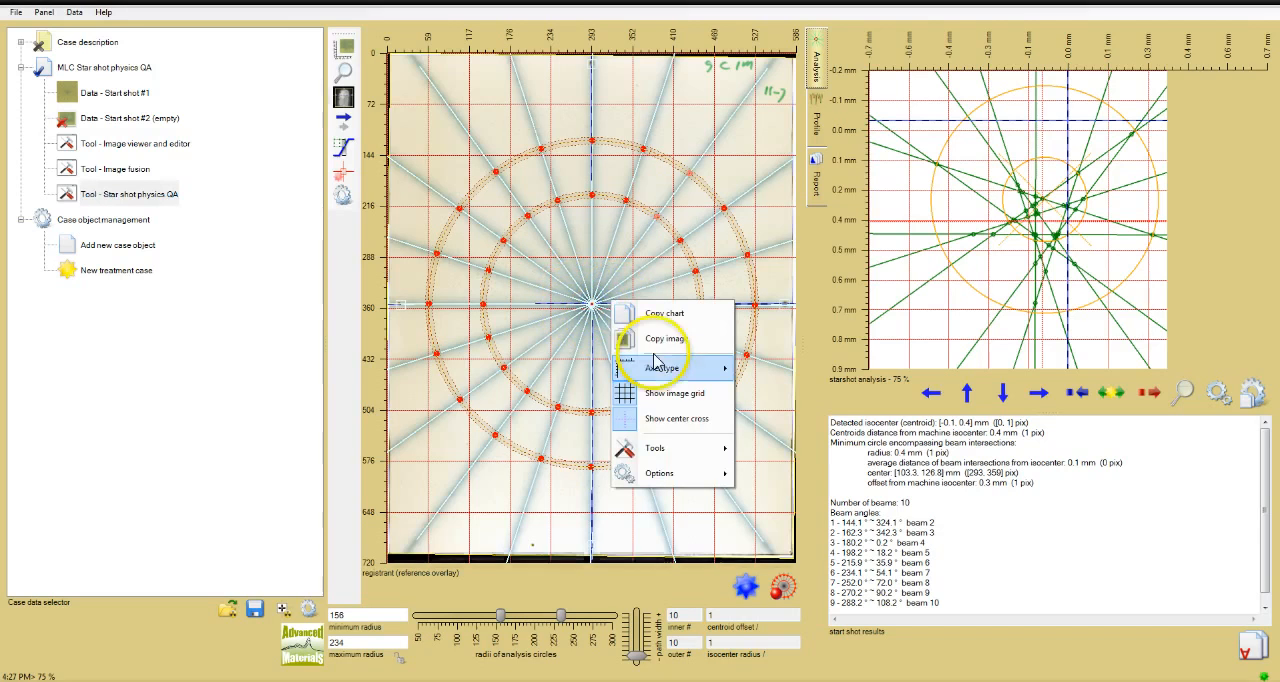
left_click(662, 367)
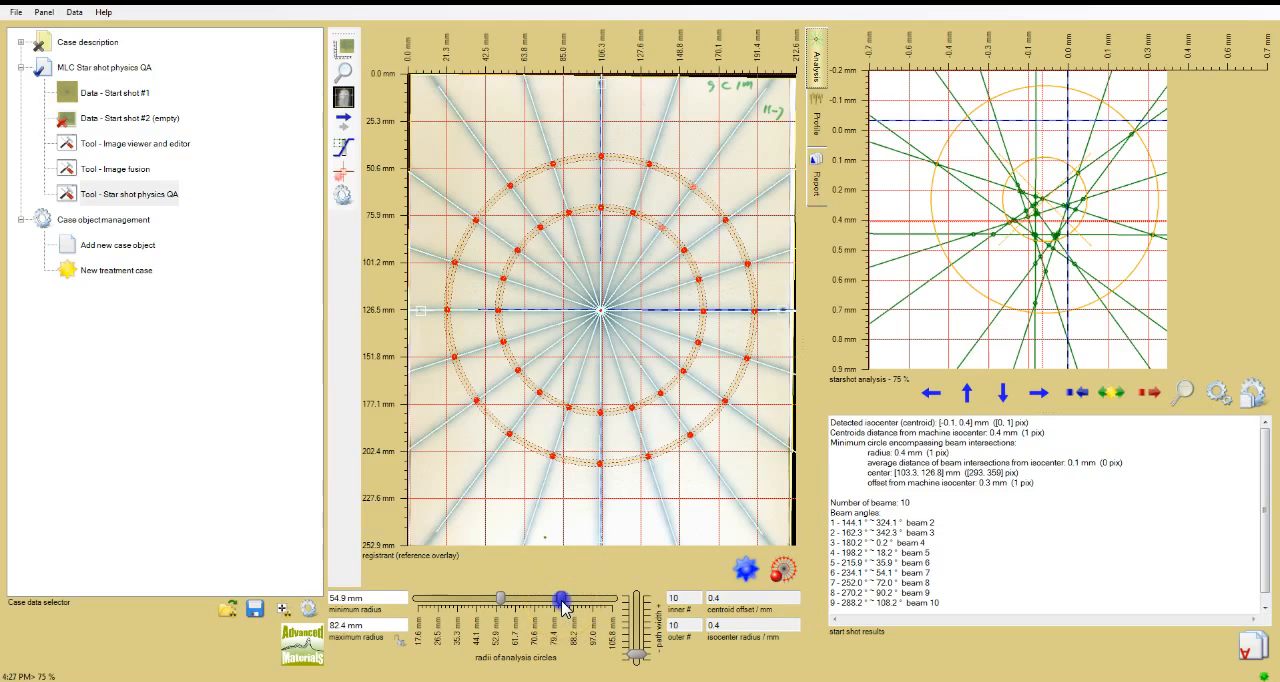
- Drag the radius sliders to set the analysis circles to 45.4 and 80.5 mm
left_click_drag(560, 597, 575, 597)
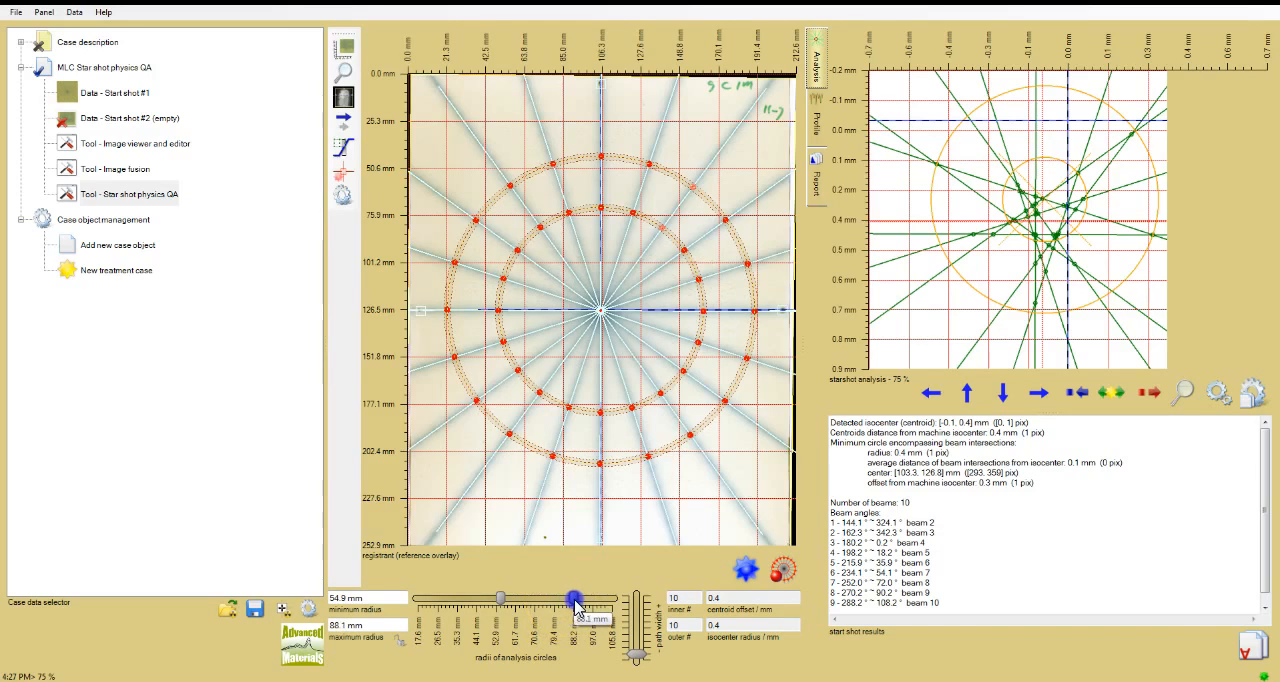
left_click_drag(570, 597, 555, 597)
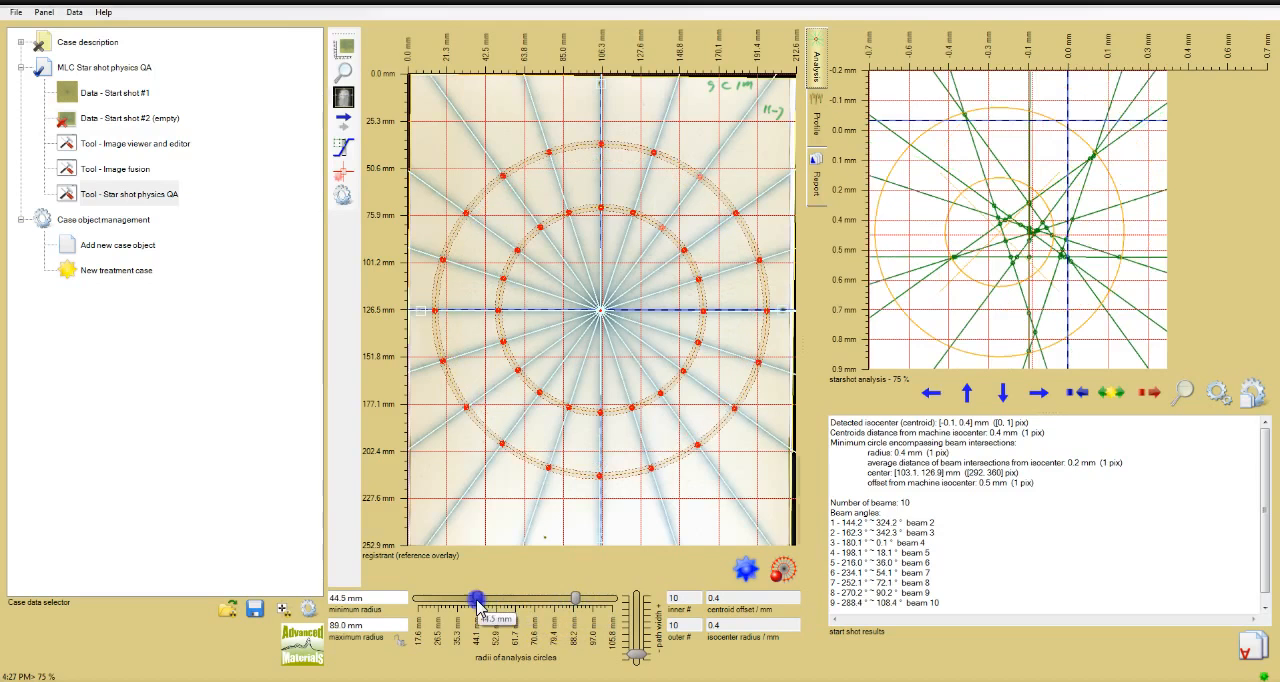
left_click_drag(475, 598, 485, 598)
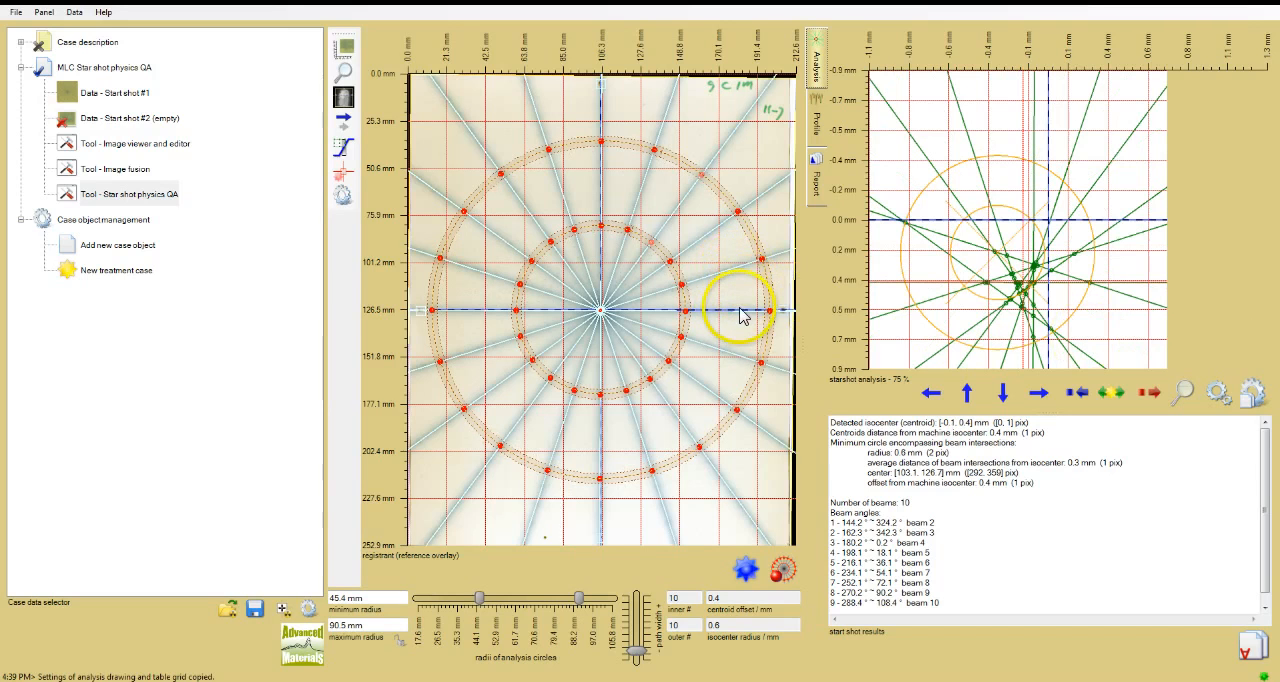
mouse_move(1207, 318)
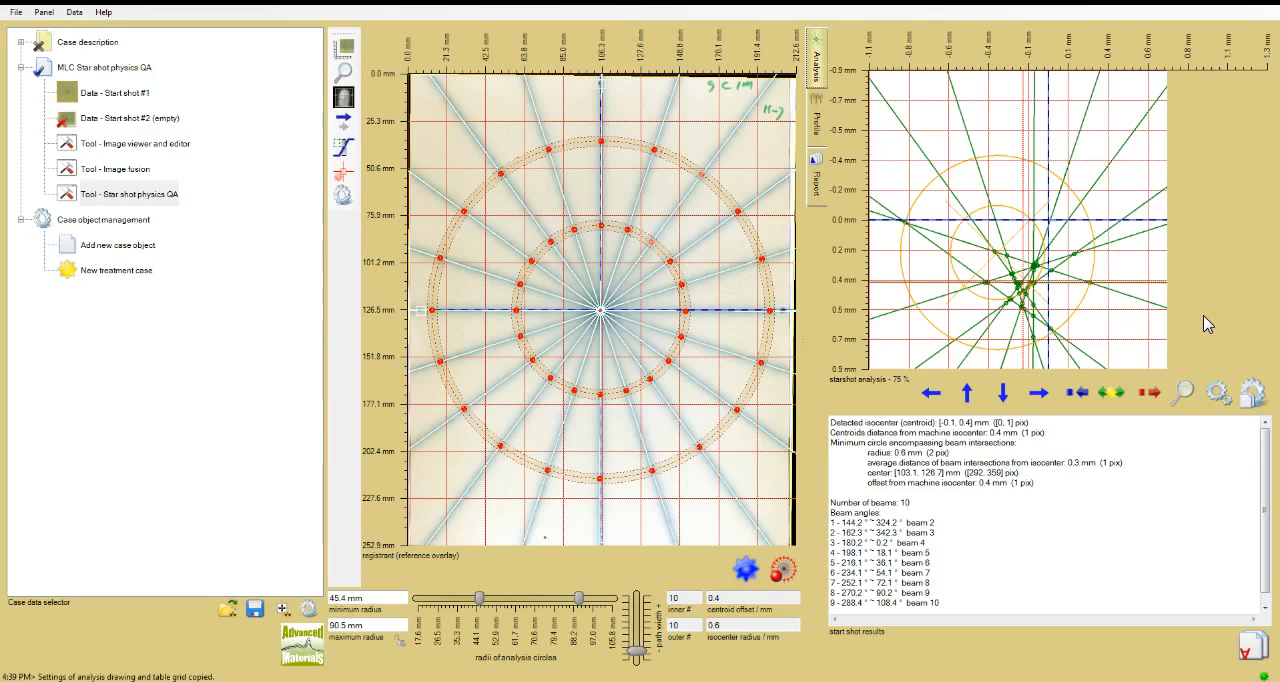
- Set the minimum angle between beams for intersection points to 20° in analysis settings
left_click(1216, 392)
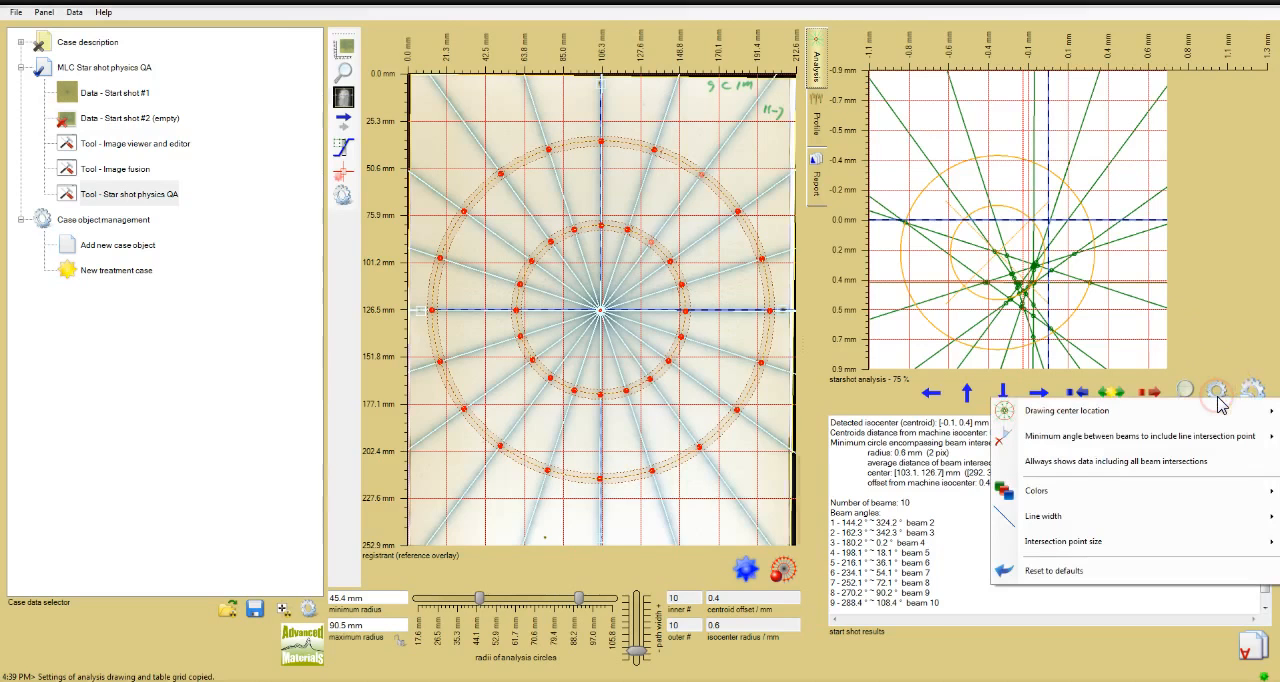
left_click(1145, 435)
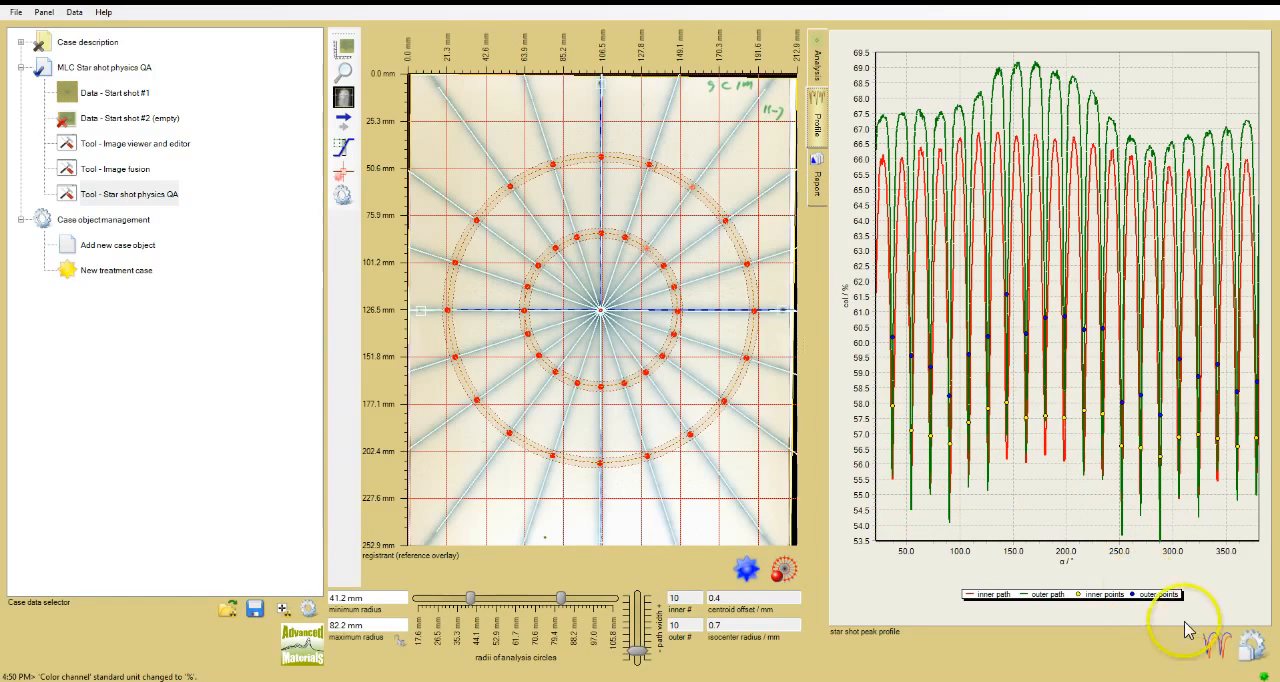
left_click(1213, 643)
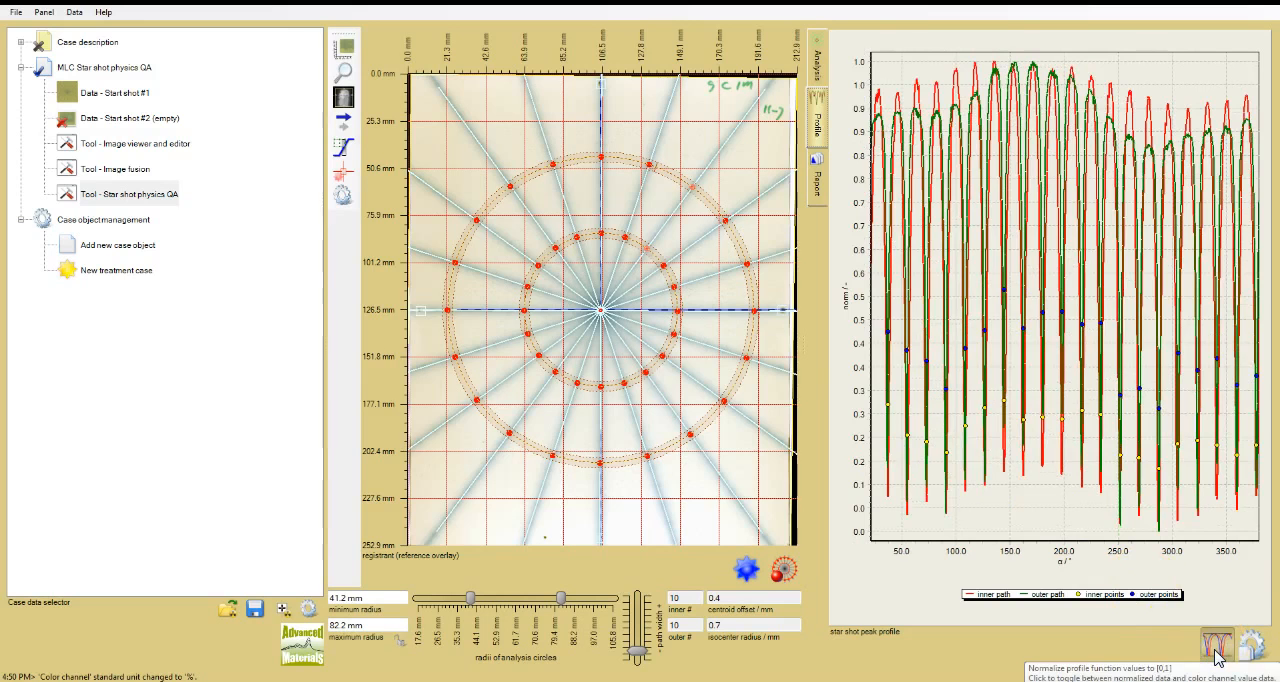
left_click(1217, 643)
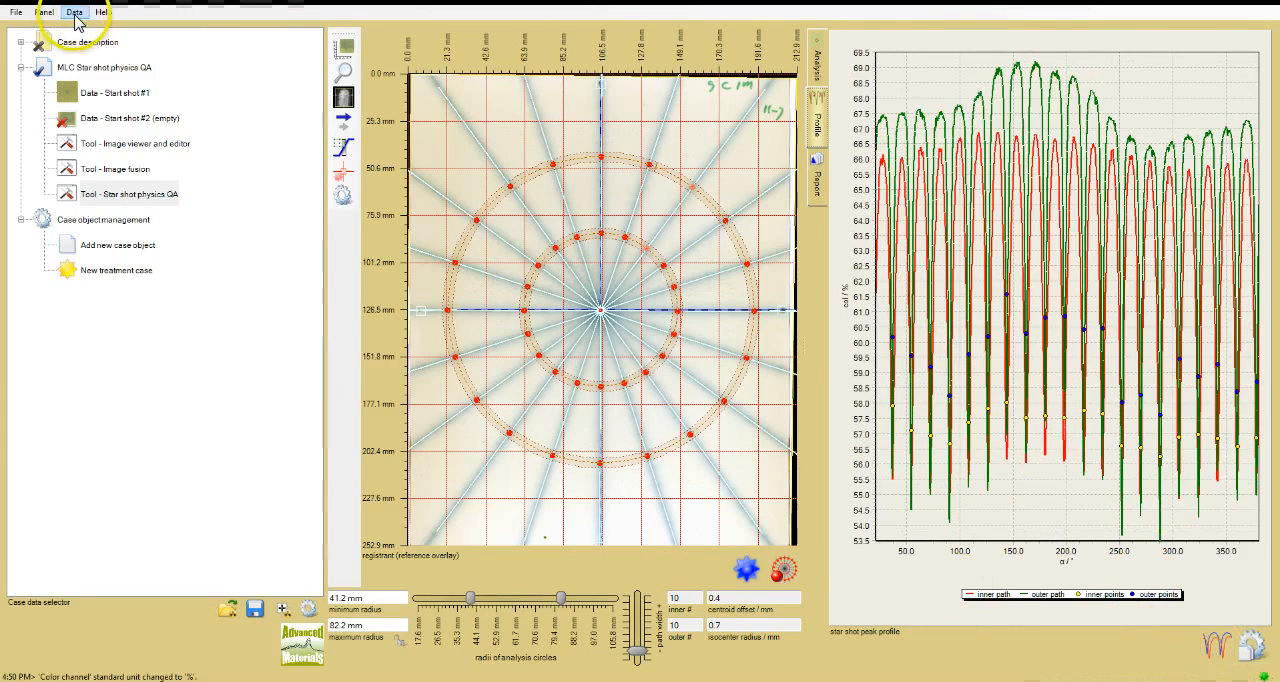
- Set the colour channel unit to 16 bpch in Data > Units
left_click(74, 12)
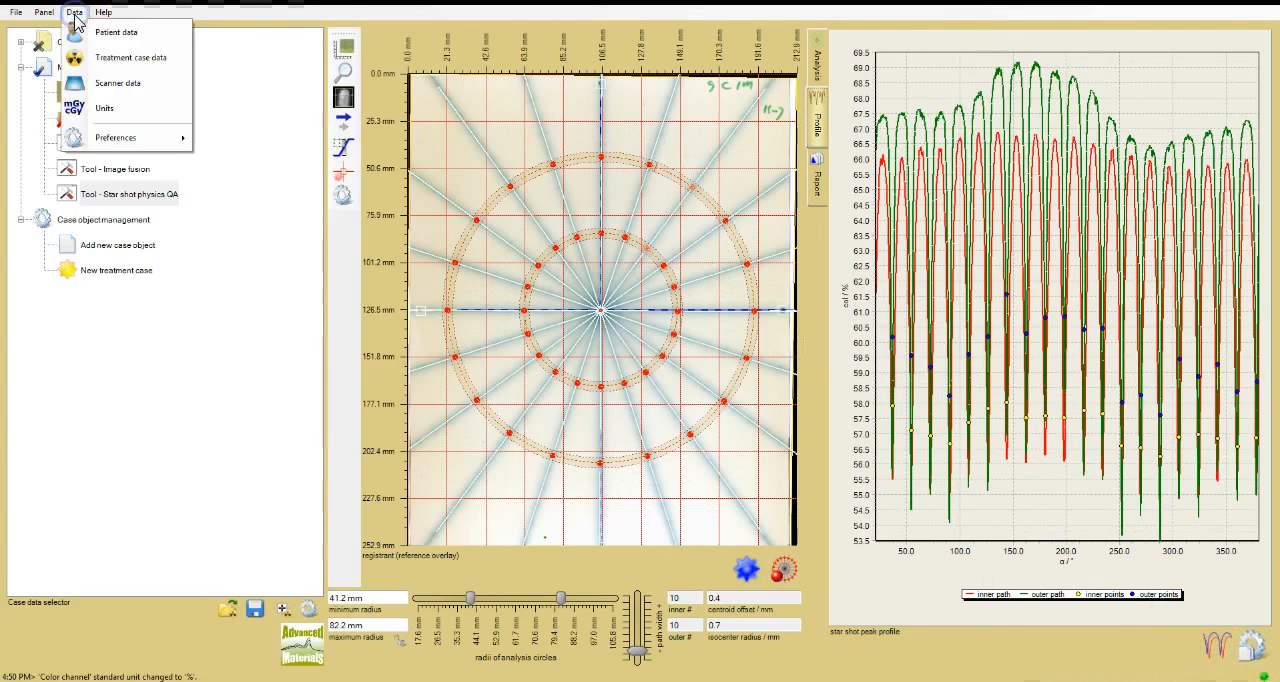
mouse_move(105, 108)
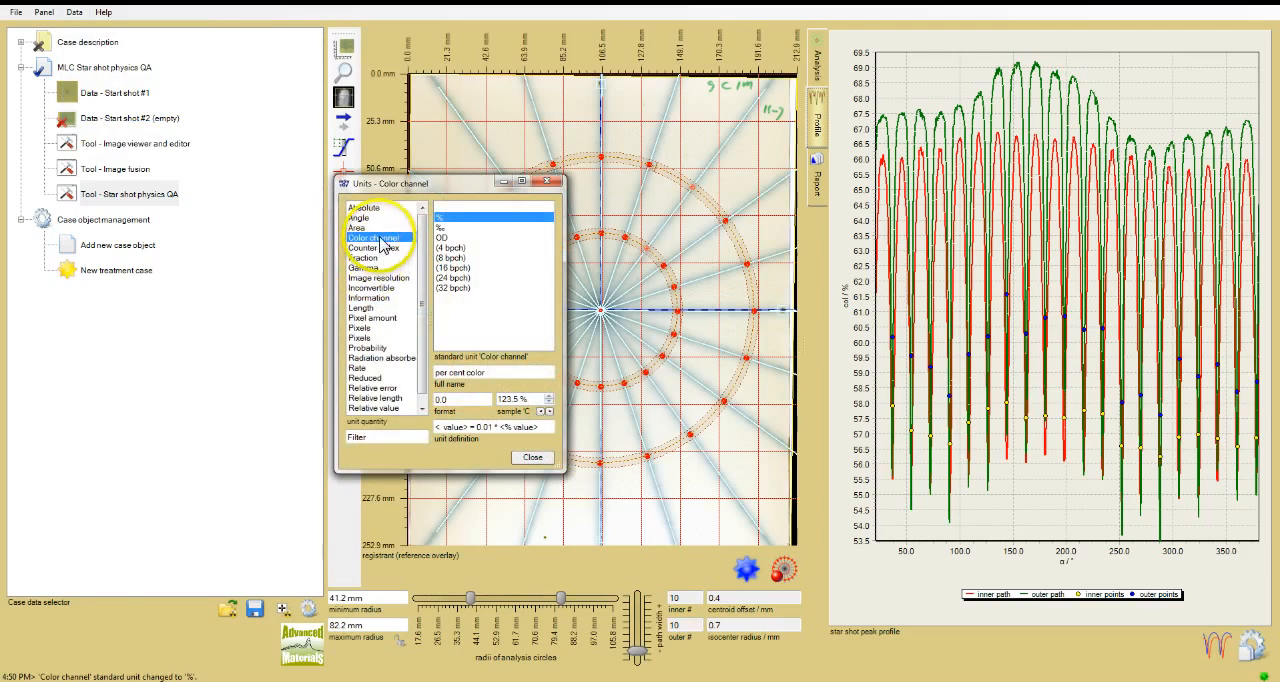
left_click(454, 268)
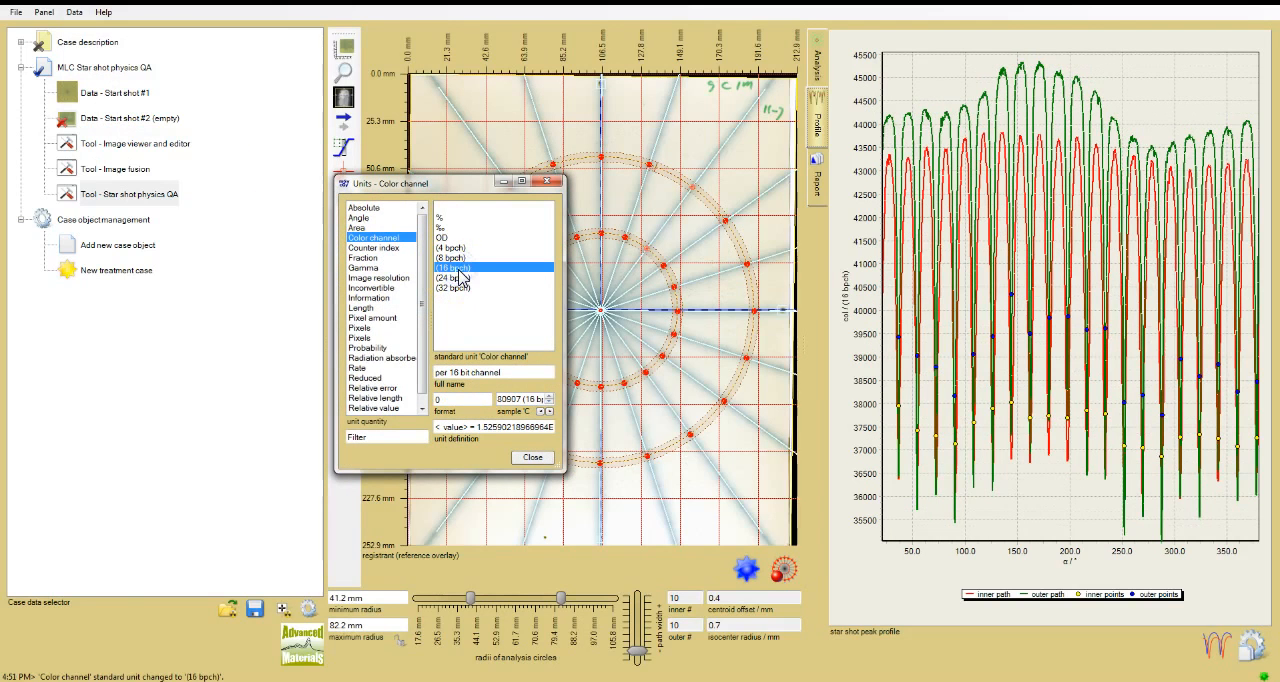
left_click(532, 457)
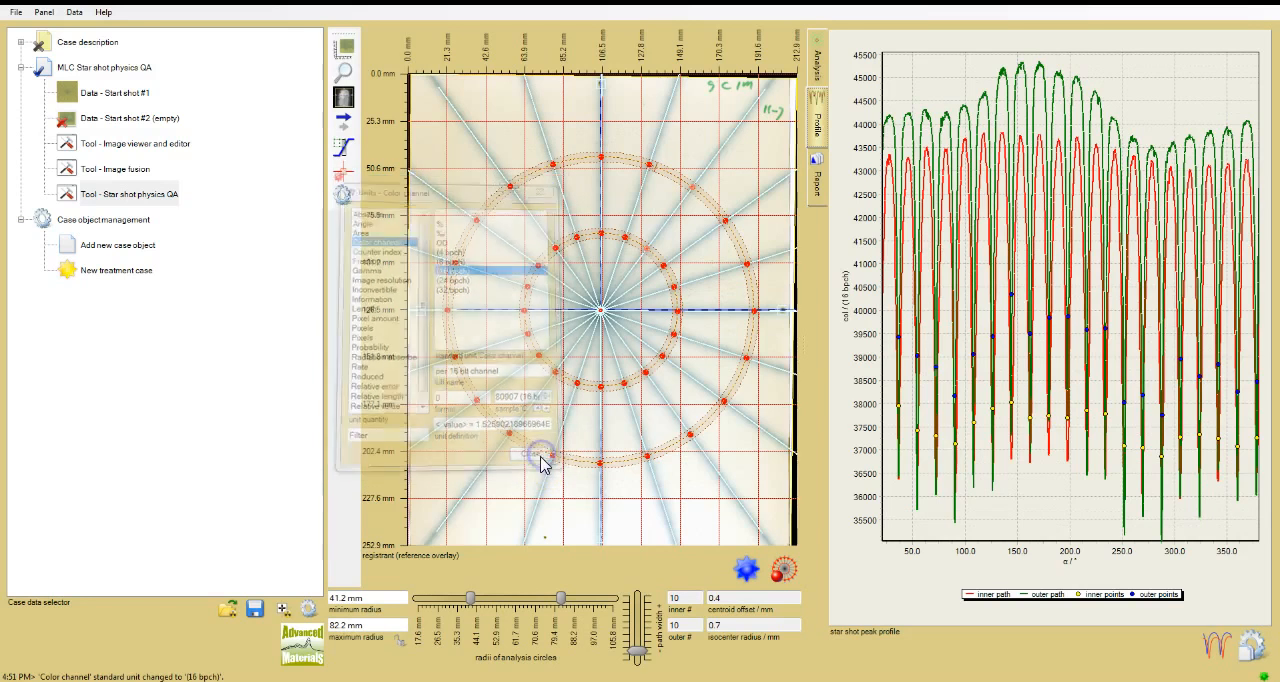
left_click(527, 456)
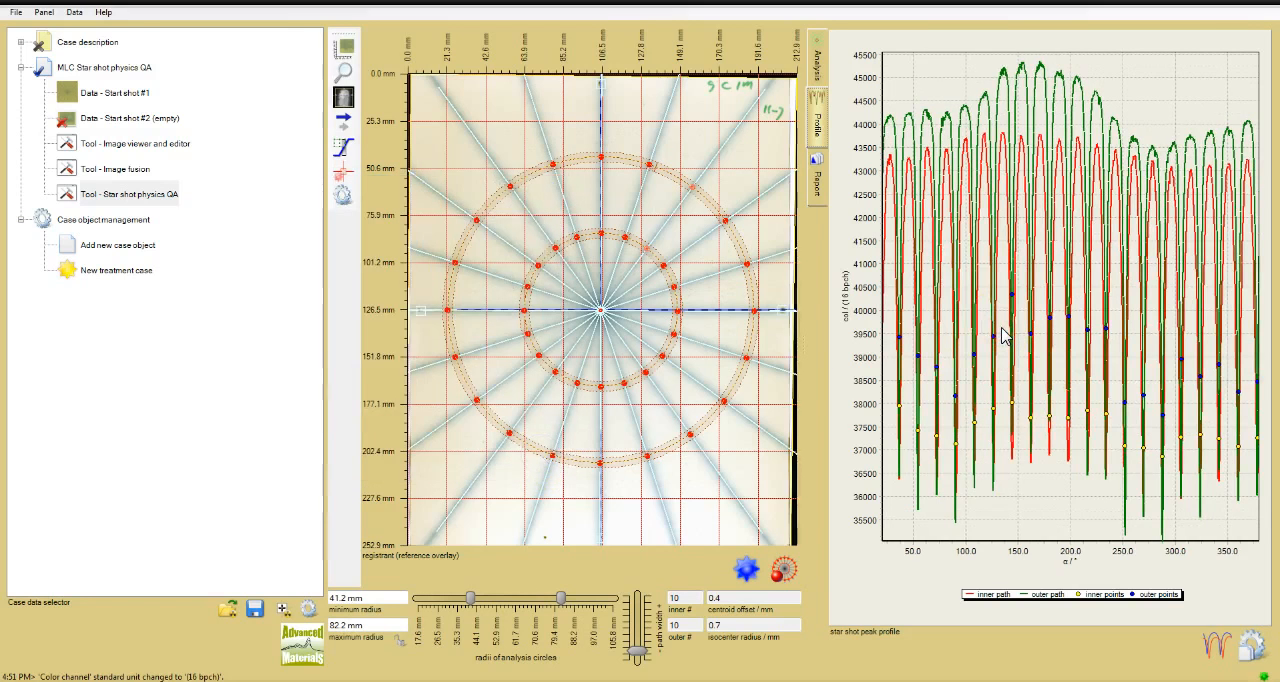
- Switch the peak profile display mode to Chart at left, showing its data table
right_click(1005, 338)
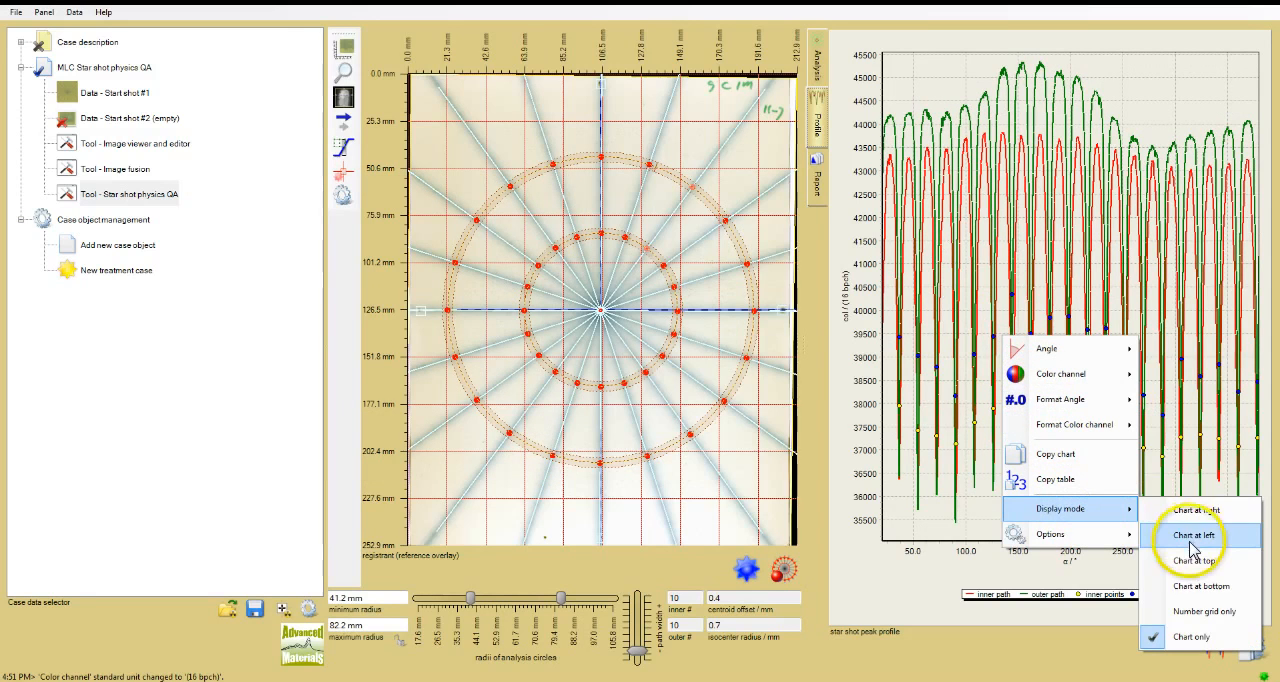
left_click(1191, 535)
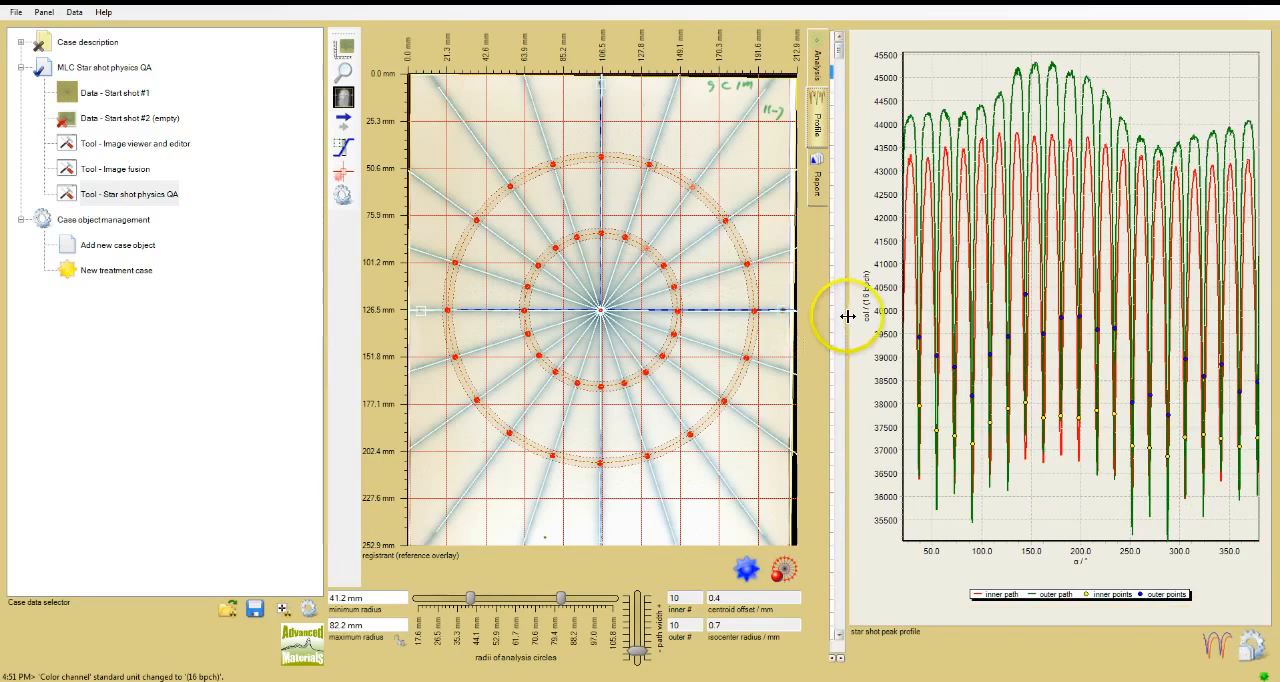
mouse_move(848, 322)
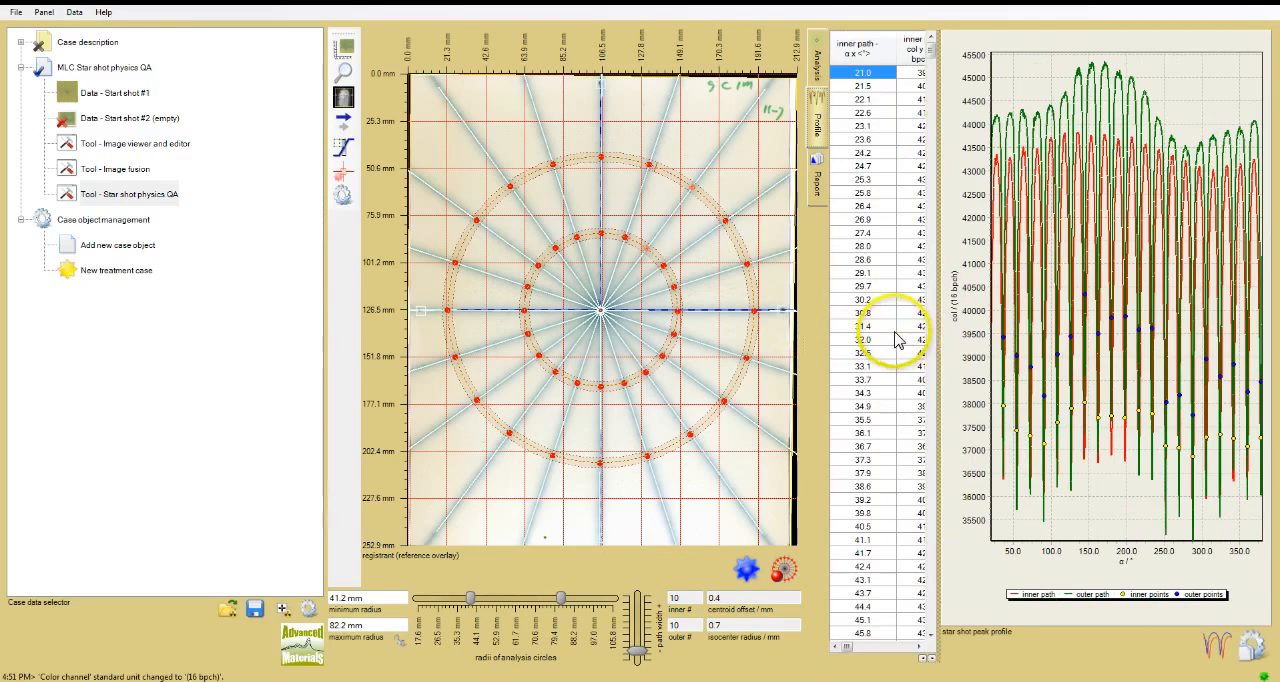
right_click(895, 330)
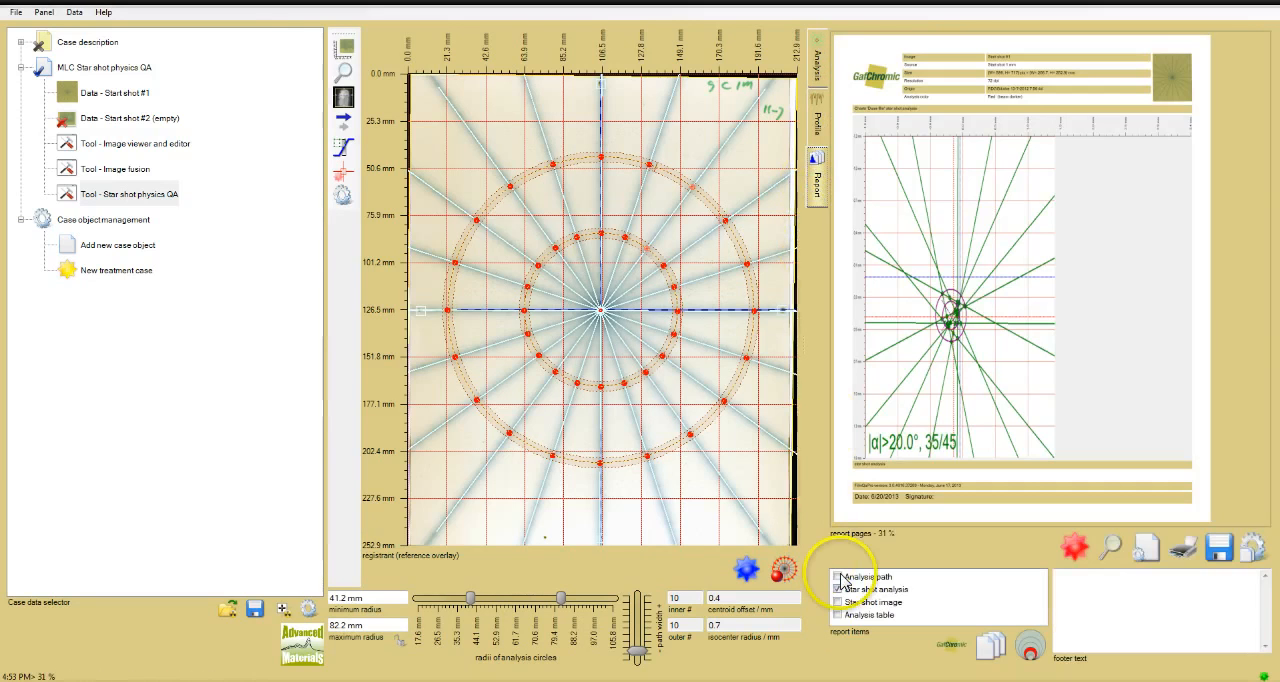
- Add the analysis path profile and star shot image items to the report page
left_click(837, 602)
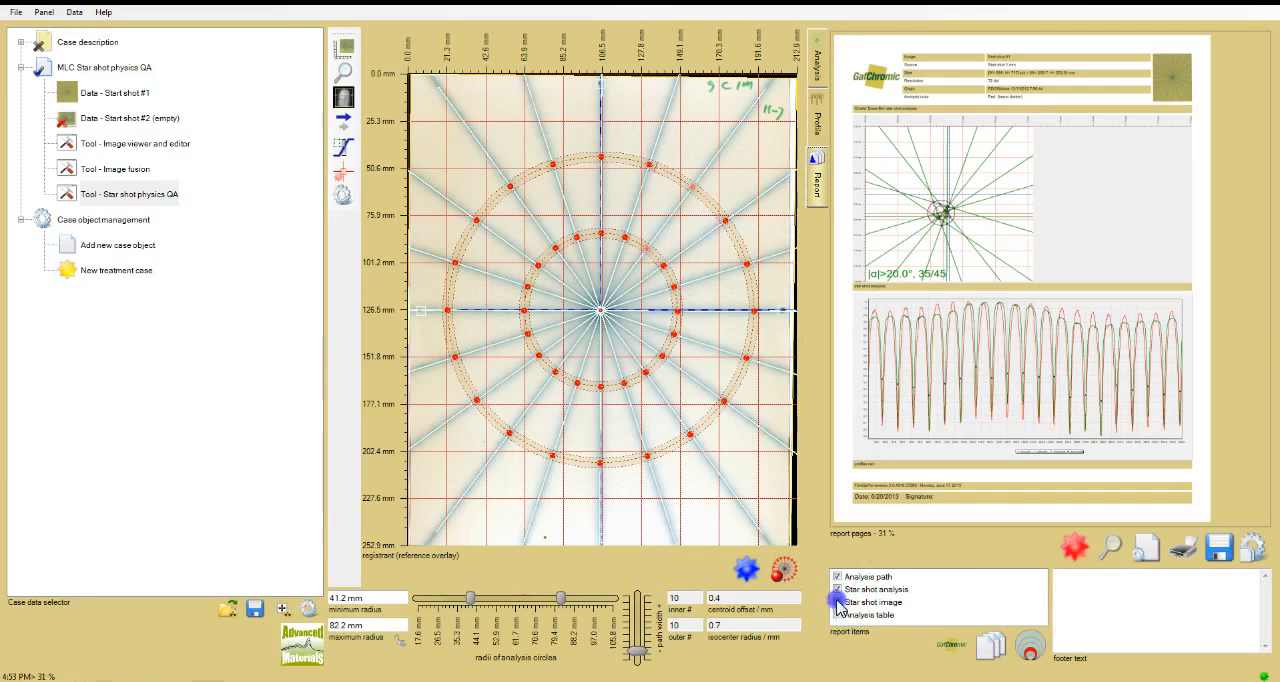
left_click(837, 615)
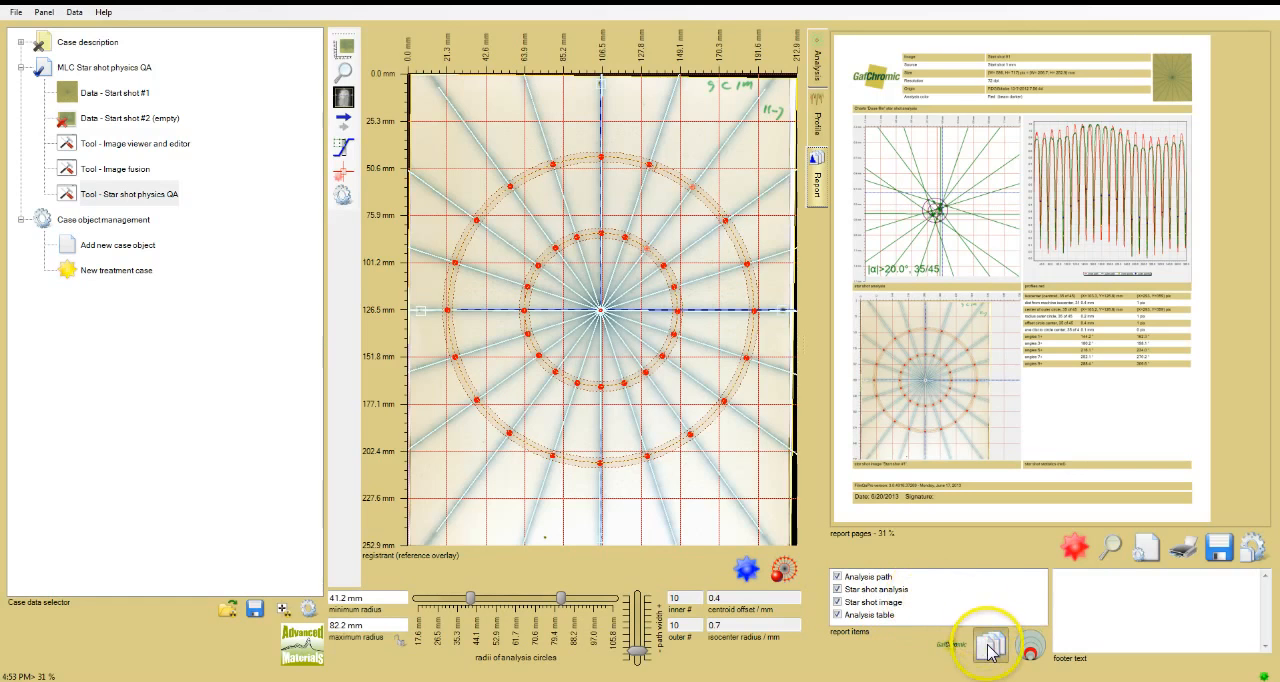
- Adjust report panel options, edit the footer text, and generate the four-item star shot report
left_click(990, 647)
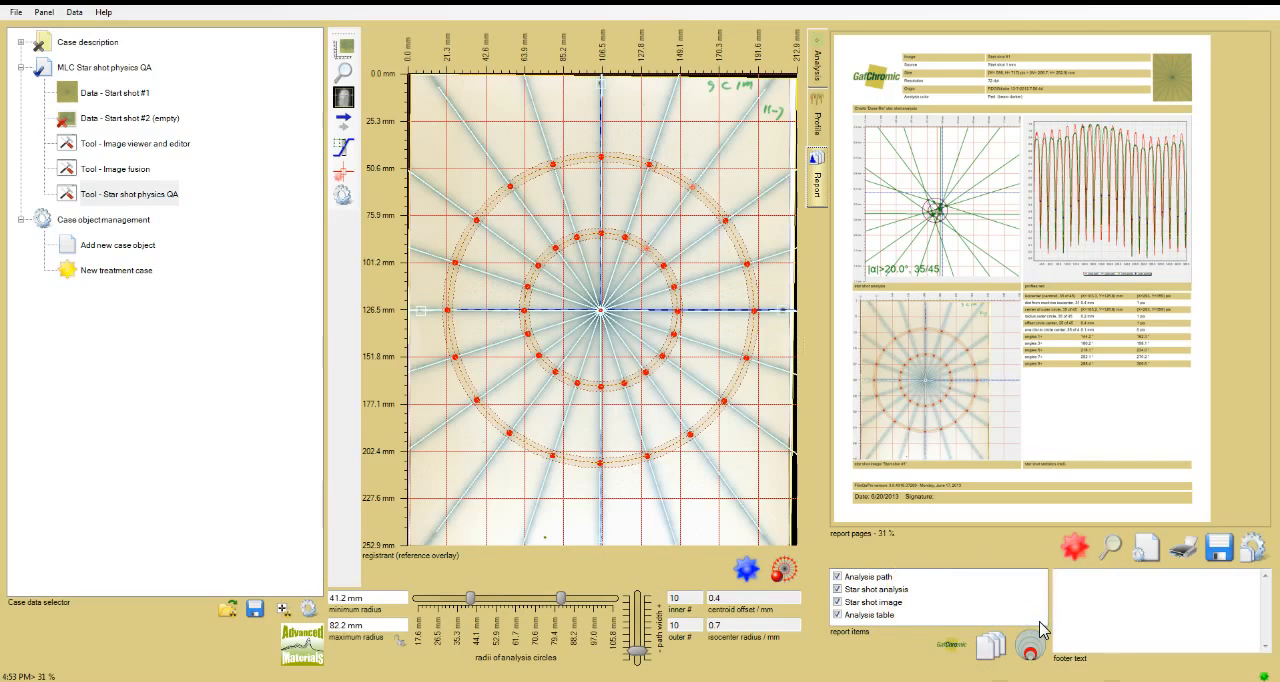
left_click(1160, 597)
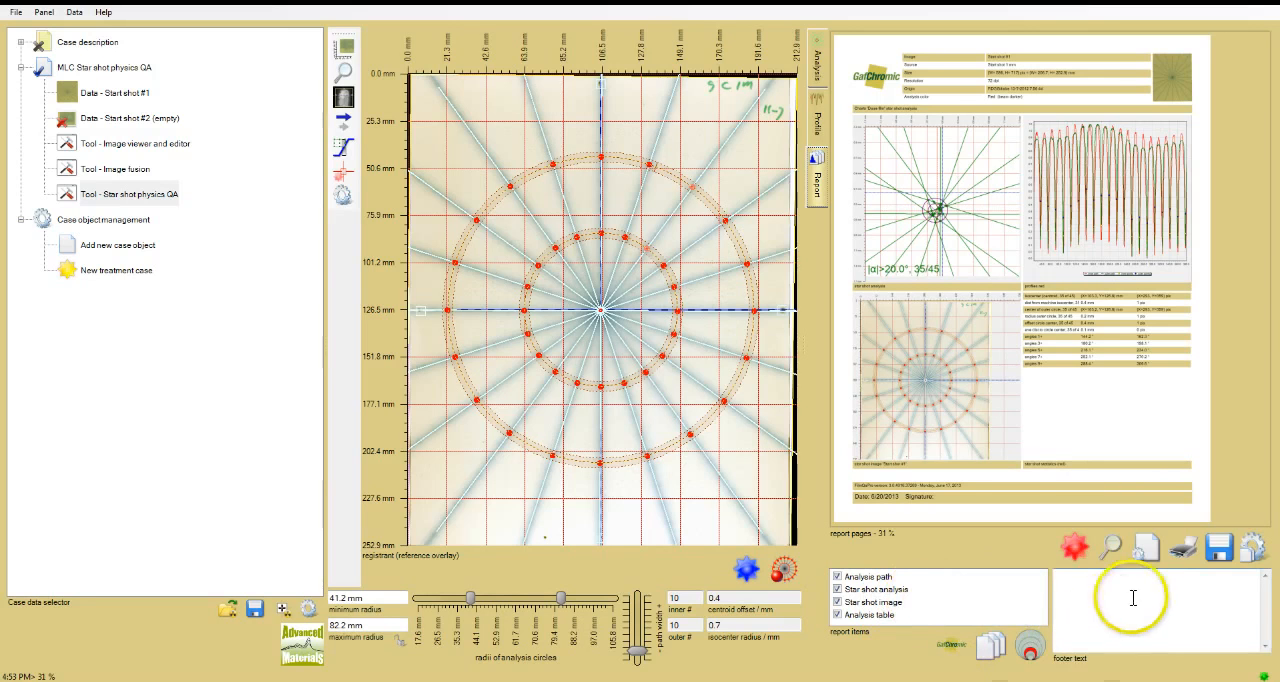
left_click(1146, 547)
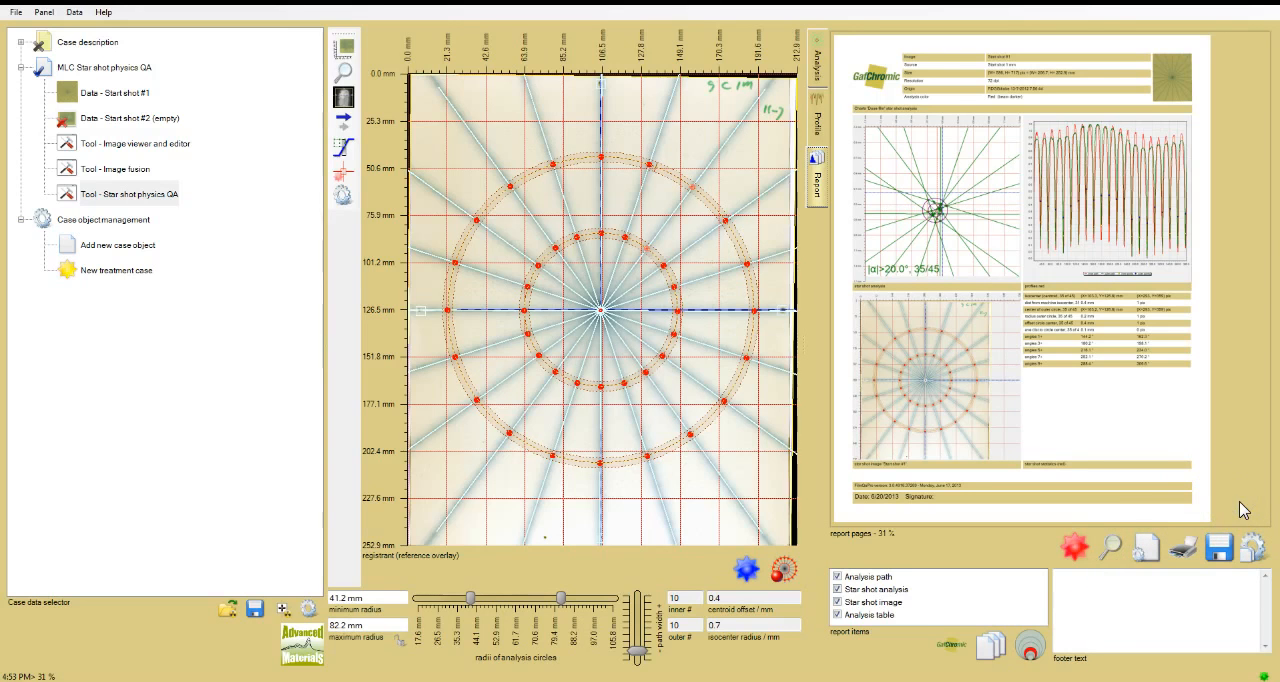
left_click(1074, 547)
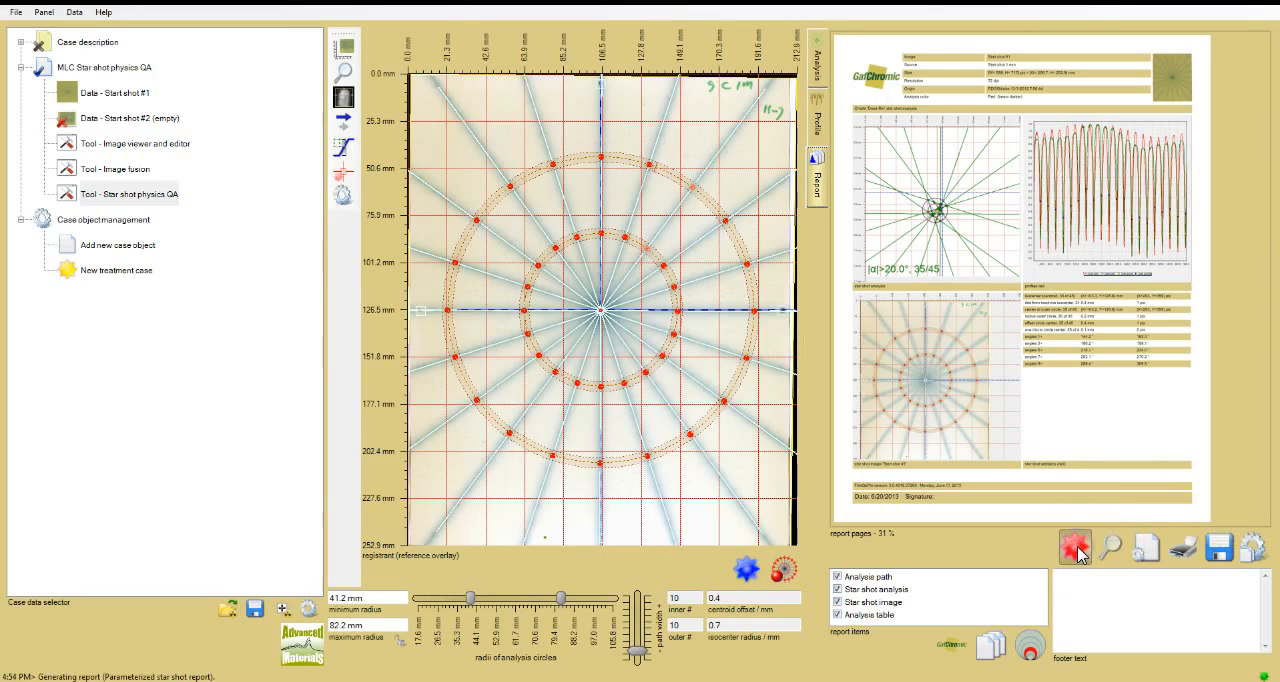